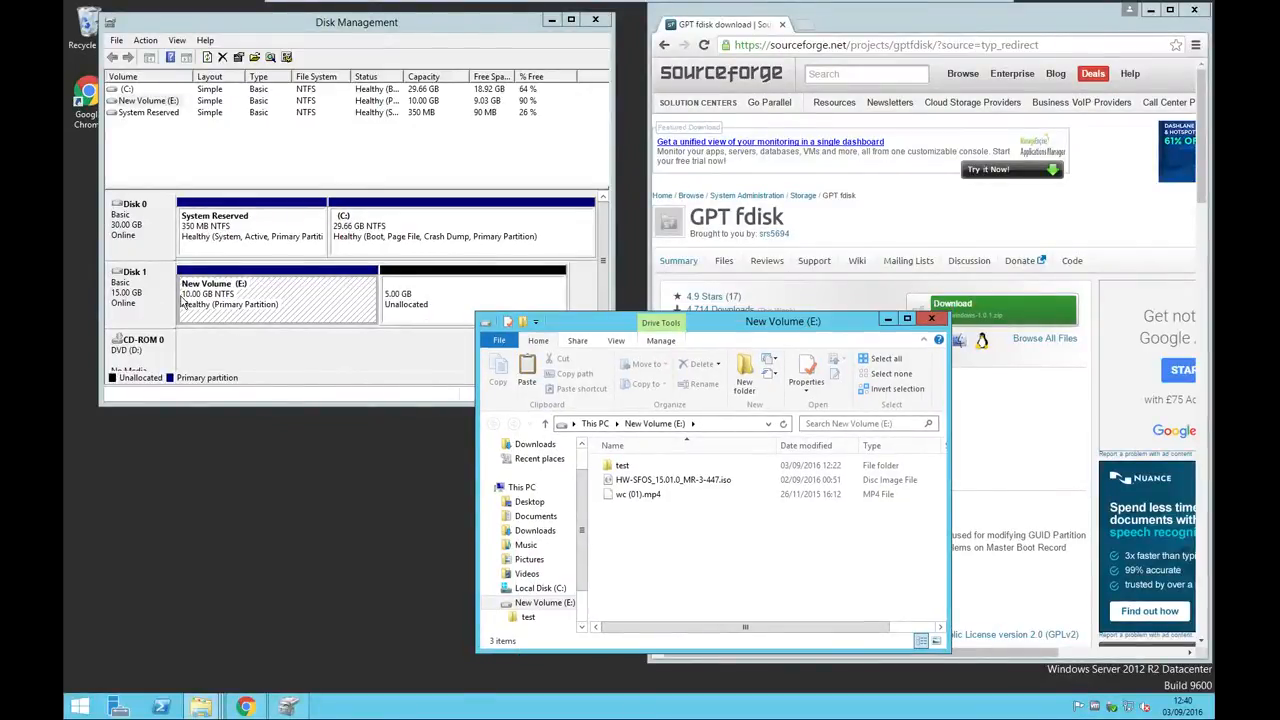
Step: Check Disk 1's 10 GB E: volume and 5 GB unallocated space, and extract gdisk into C:\gpt
right_click(275, 295)
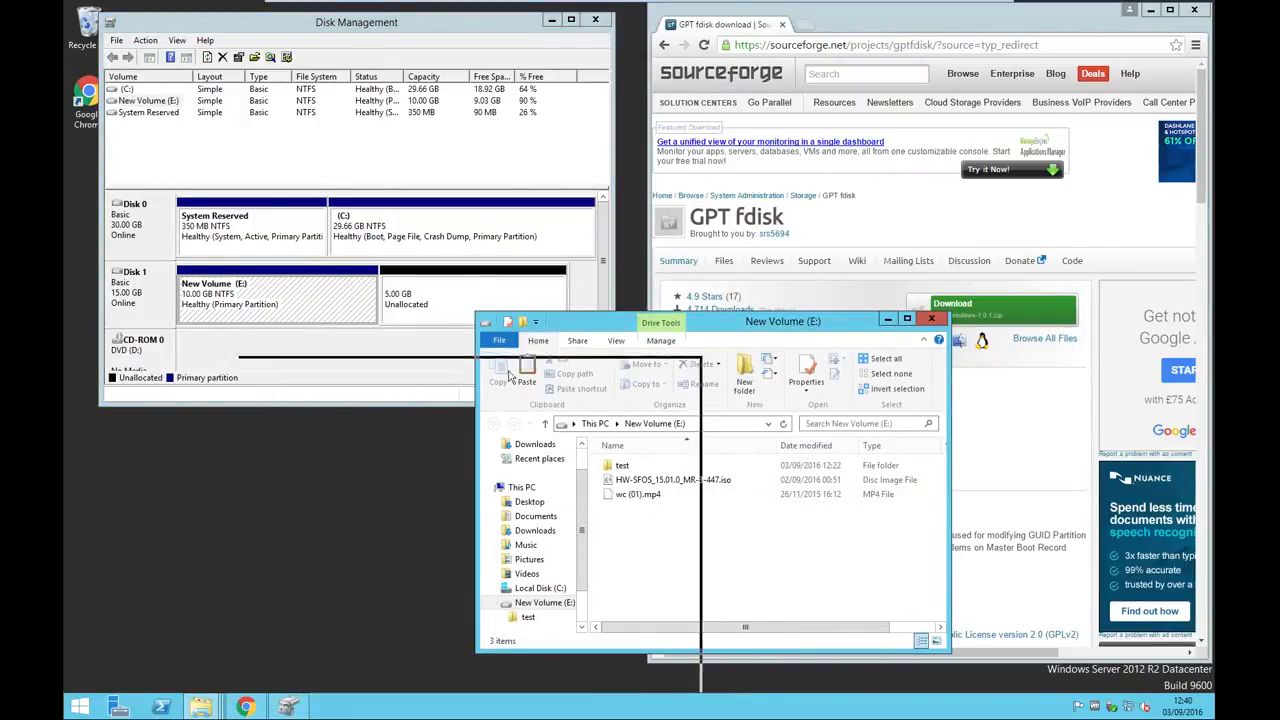
left_click(499, 341)
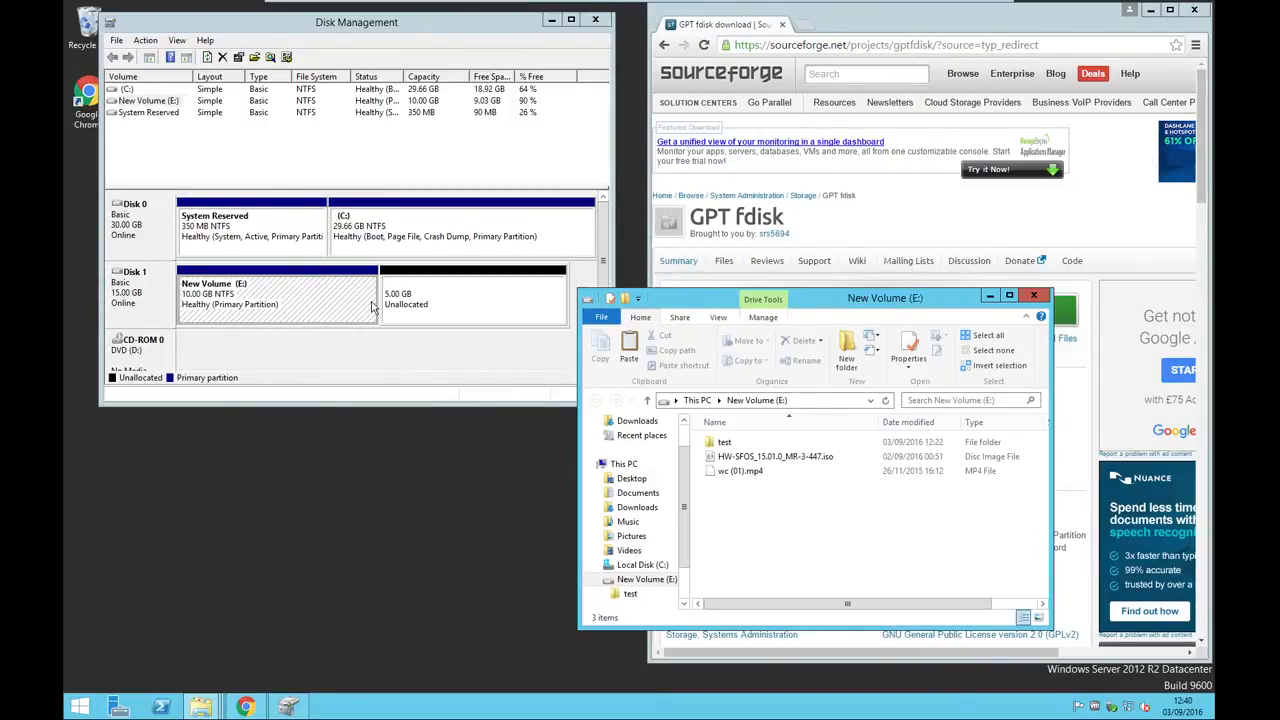
right_click(768, 521)
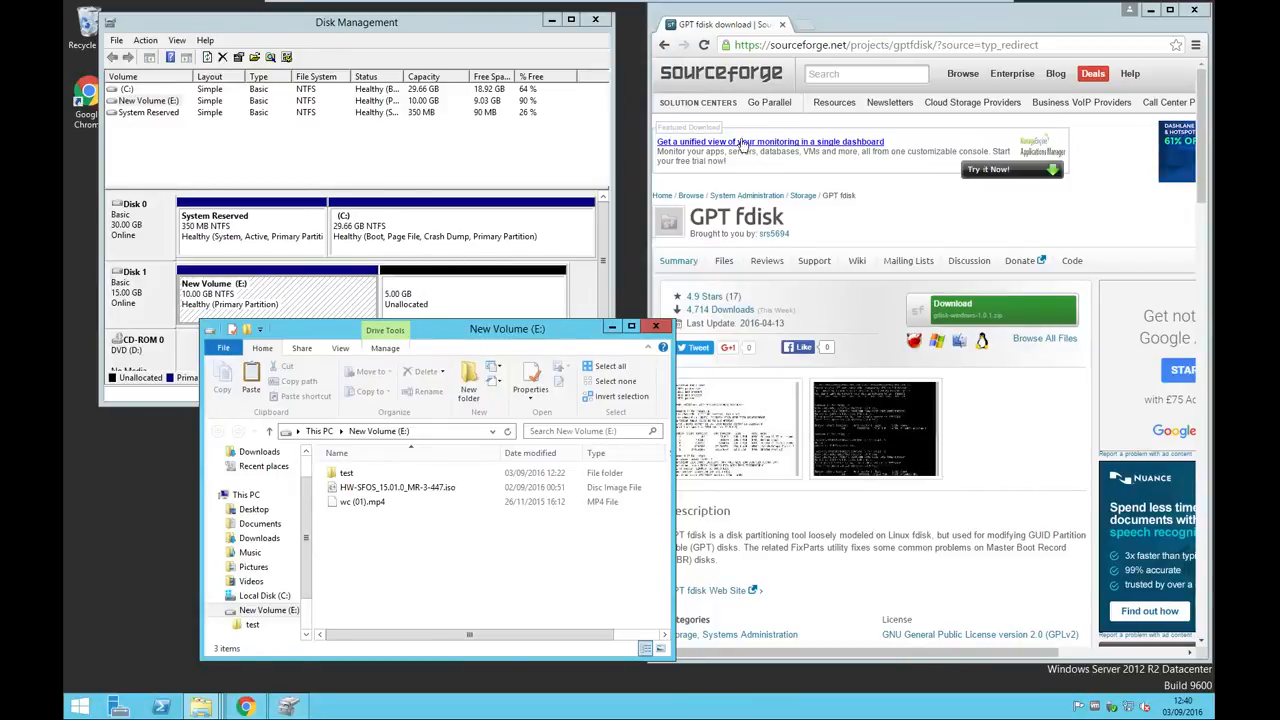
mouse_move(795, 225)
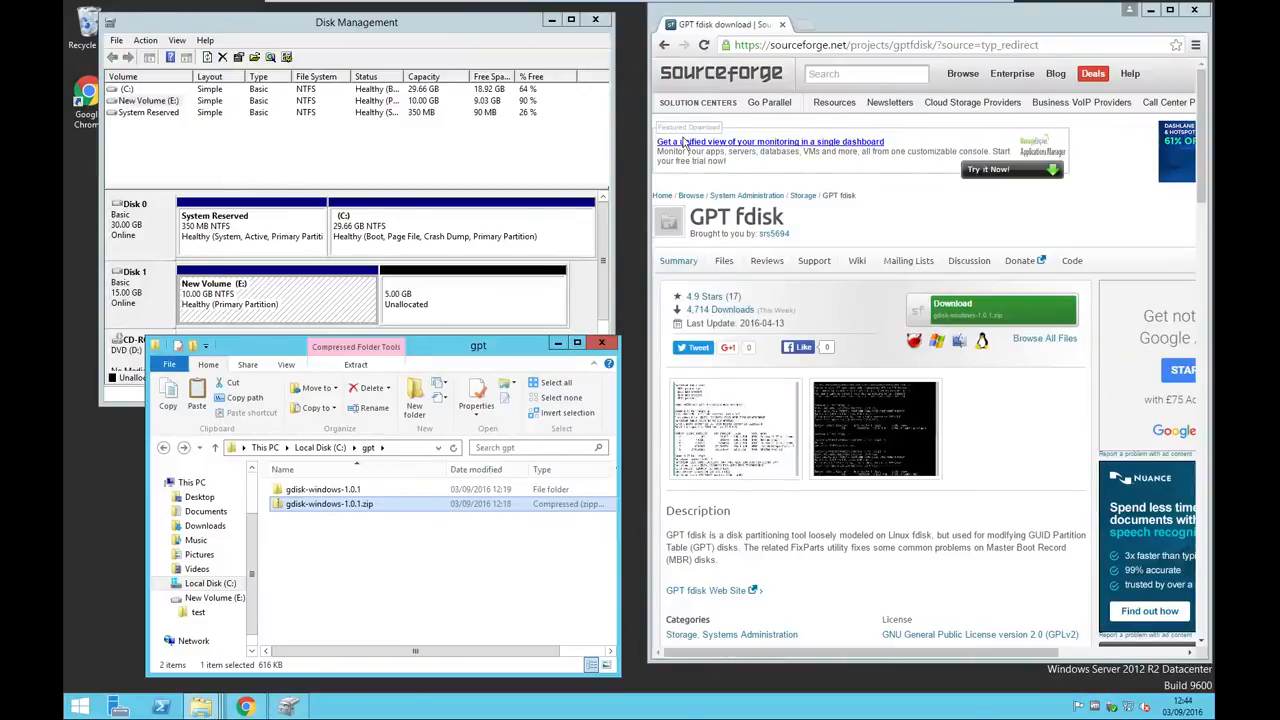
Step: Move gdisk64.exe from the extracted gdisk-windows-1.0.1 folder into C:\gpt
left_click(330, 504)
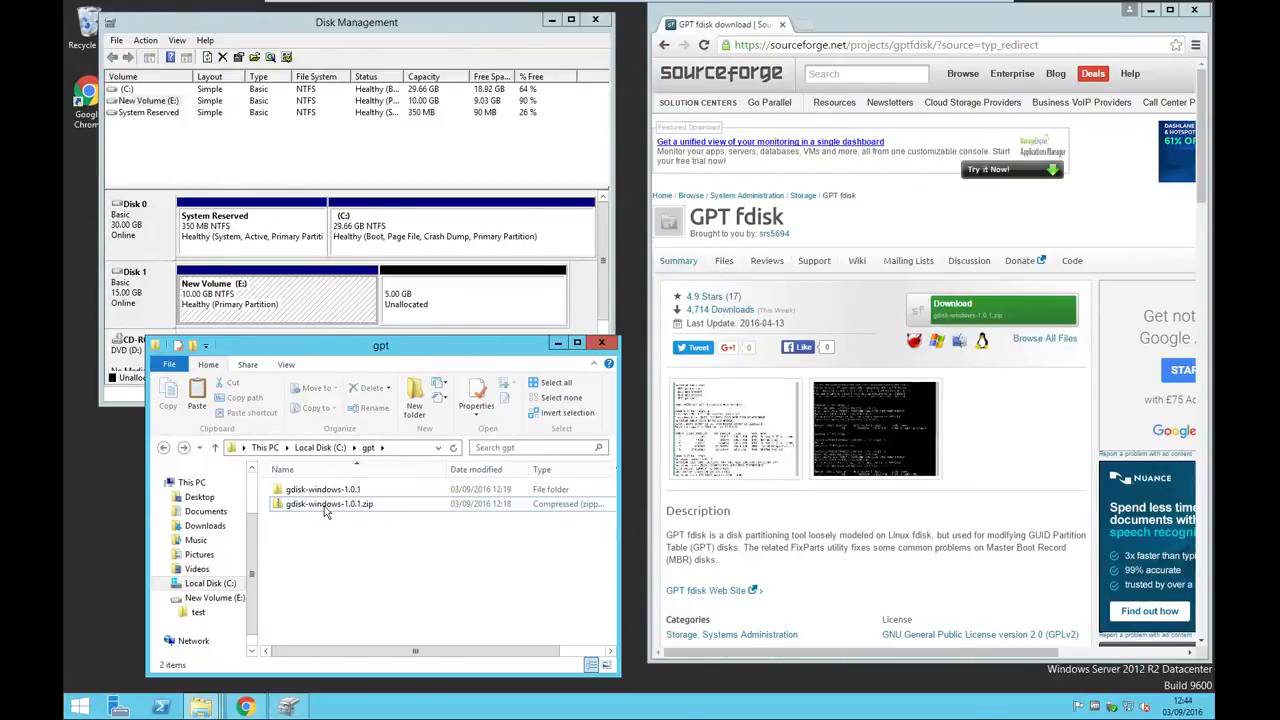
double_click(323, 489)
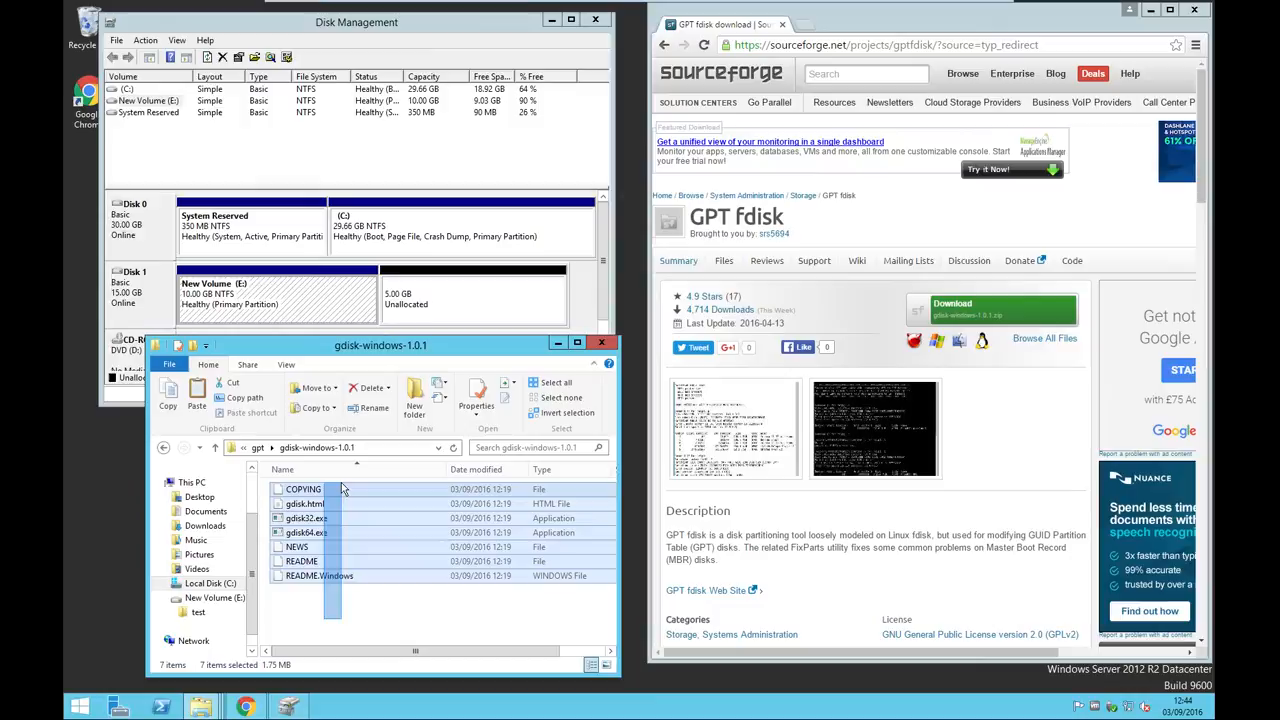
left_click(330, 538)
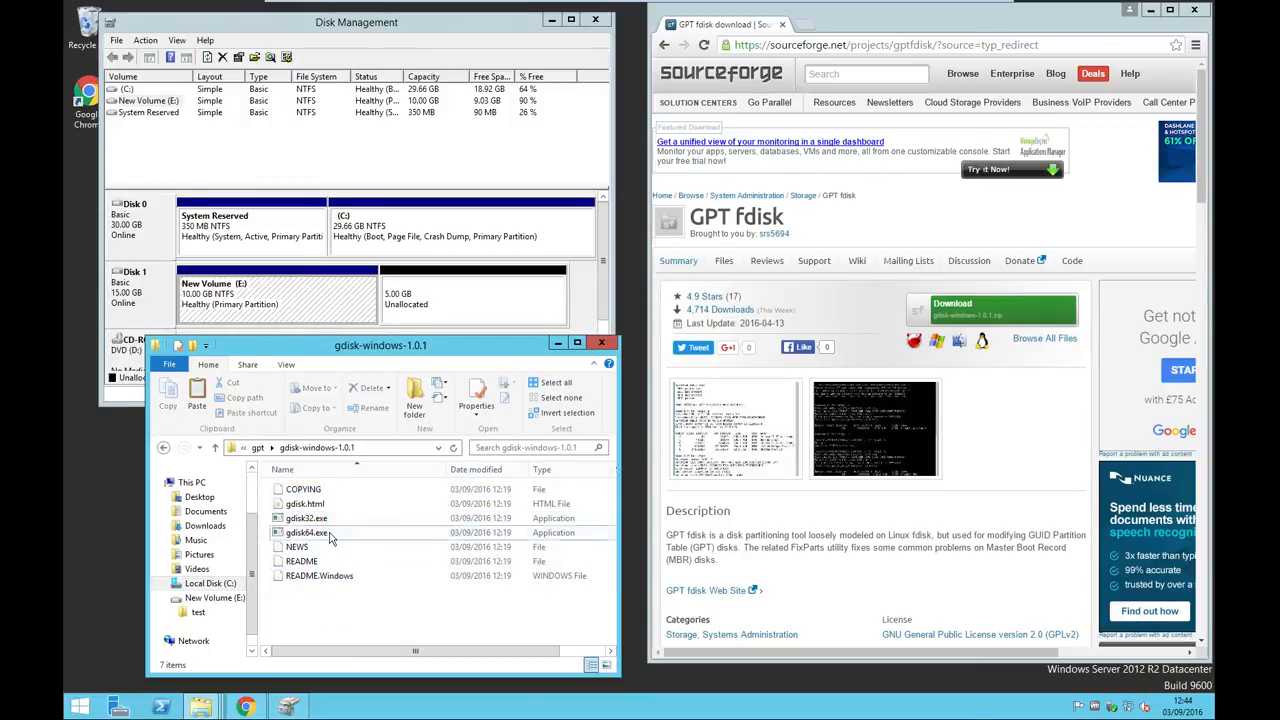
right_click(307, 532)
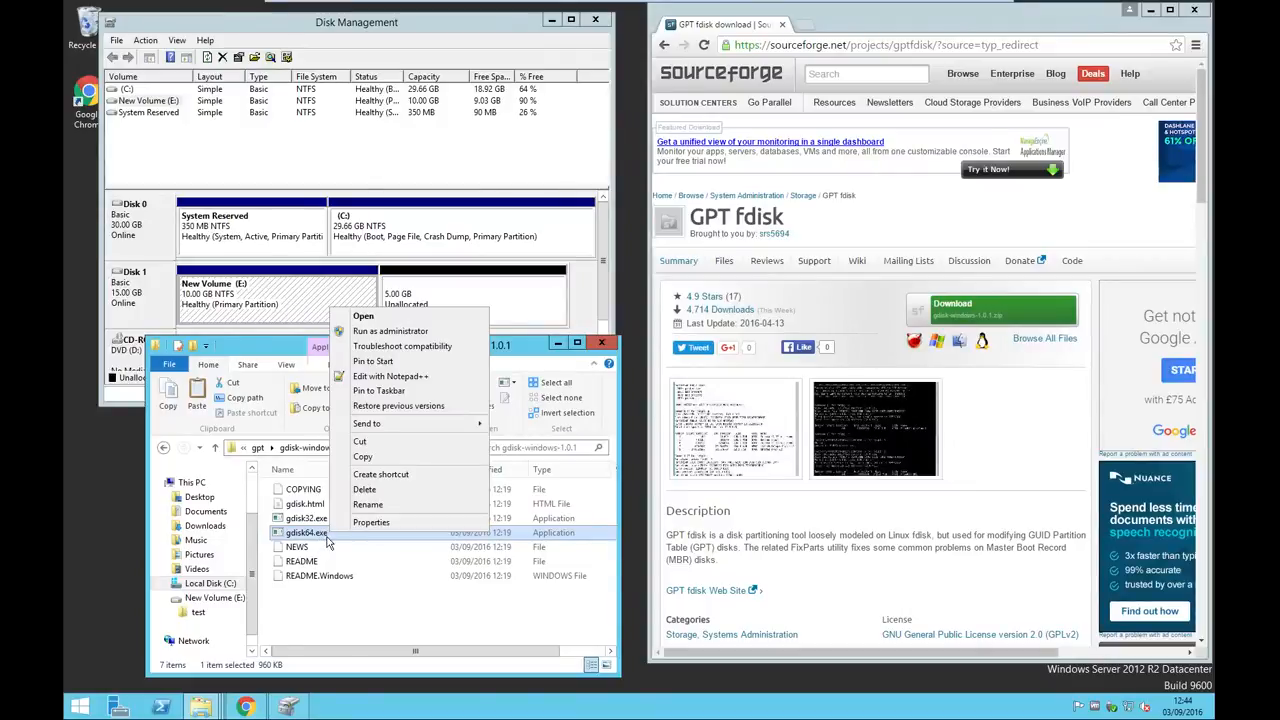
mouse_move(393, 442)
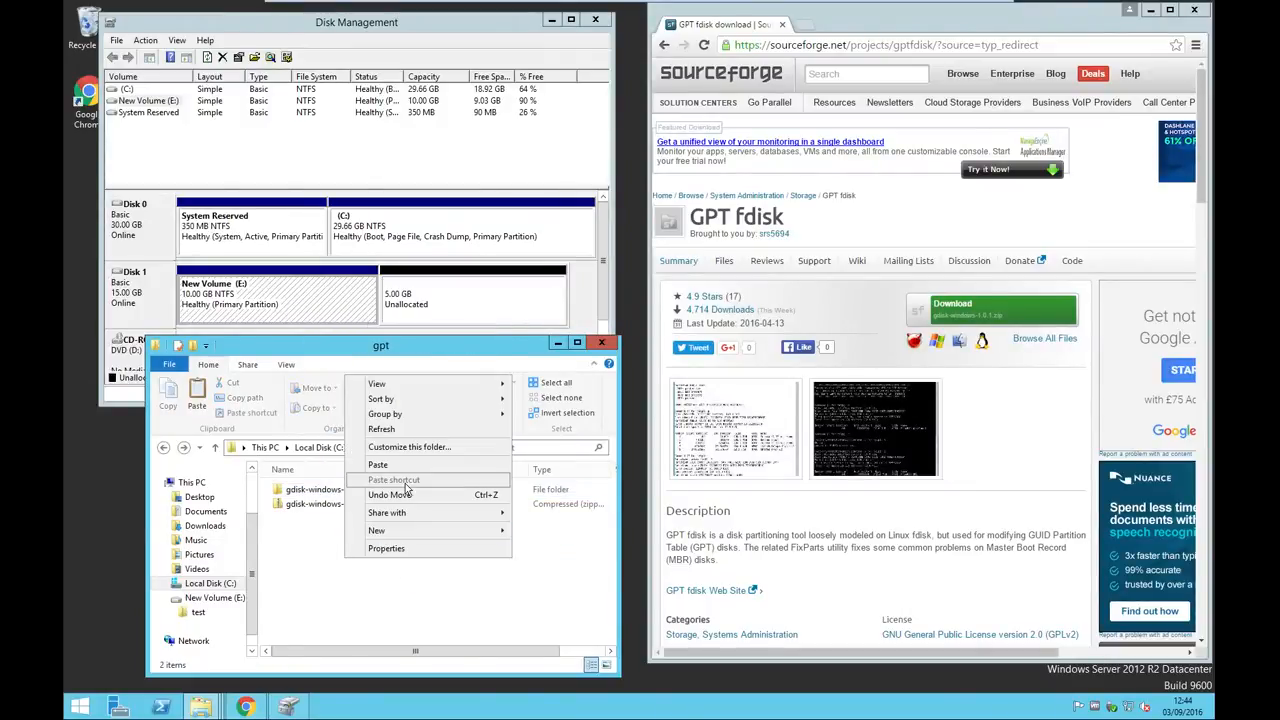
left_click(378, 464)
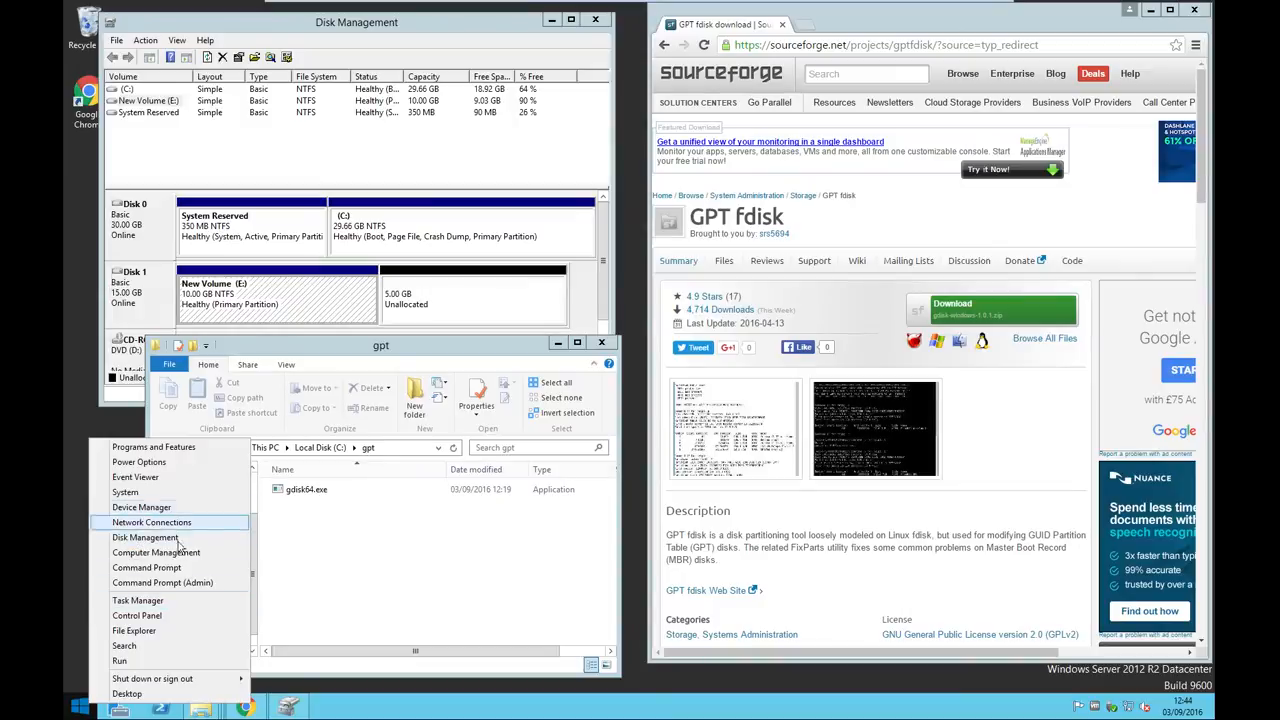
Step: Start DiskPart in an elevated Command Prompt and list the disks: Disk 0 30 GB, Disk 1 15 GB
left_click(162, 582)
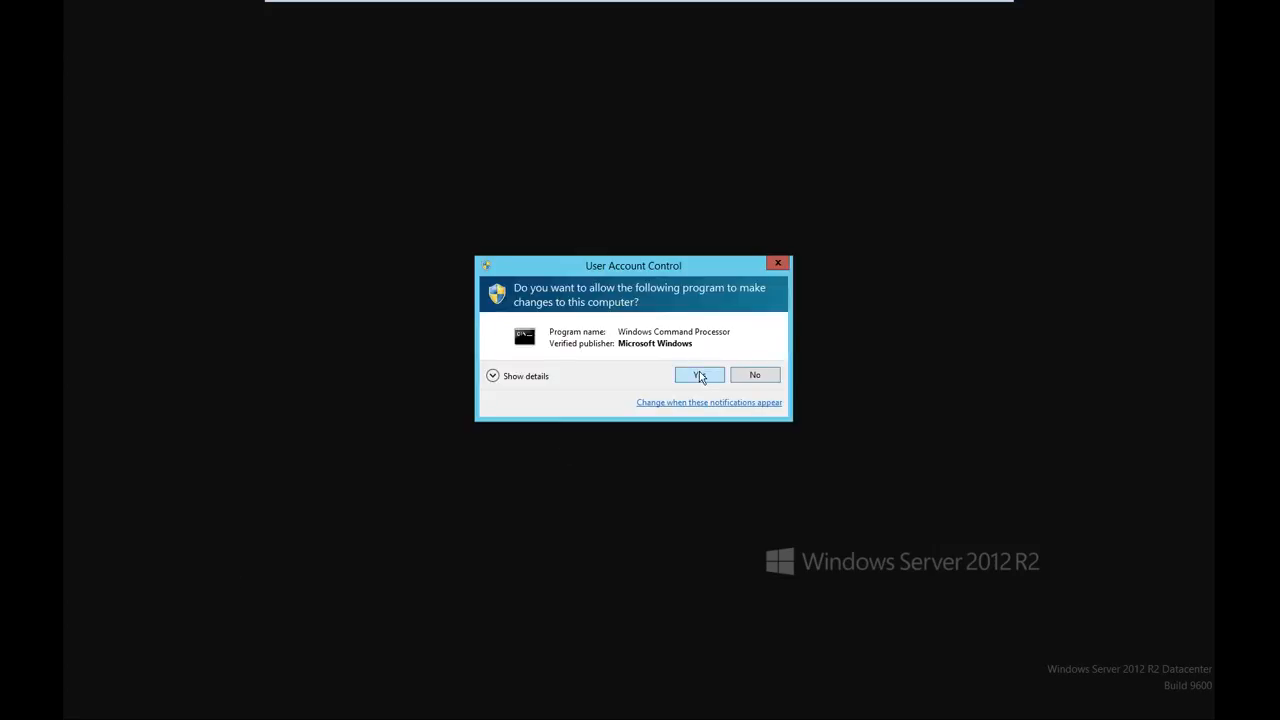
left_click(698, 374)
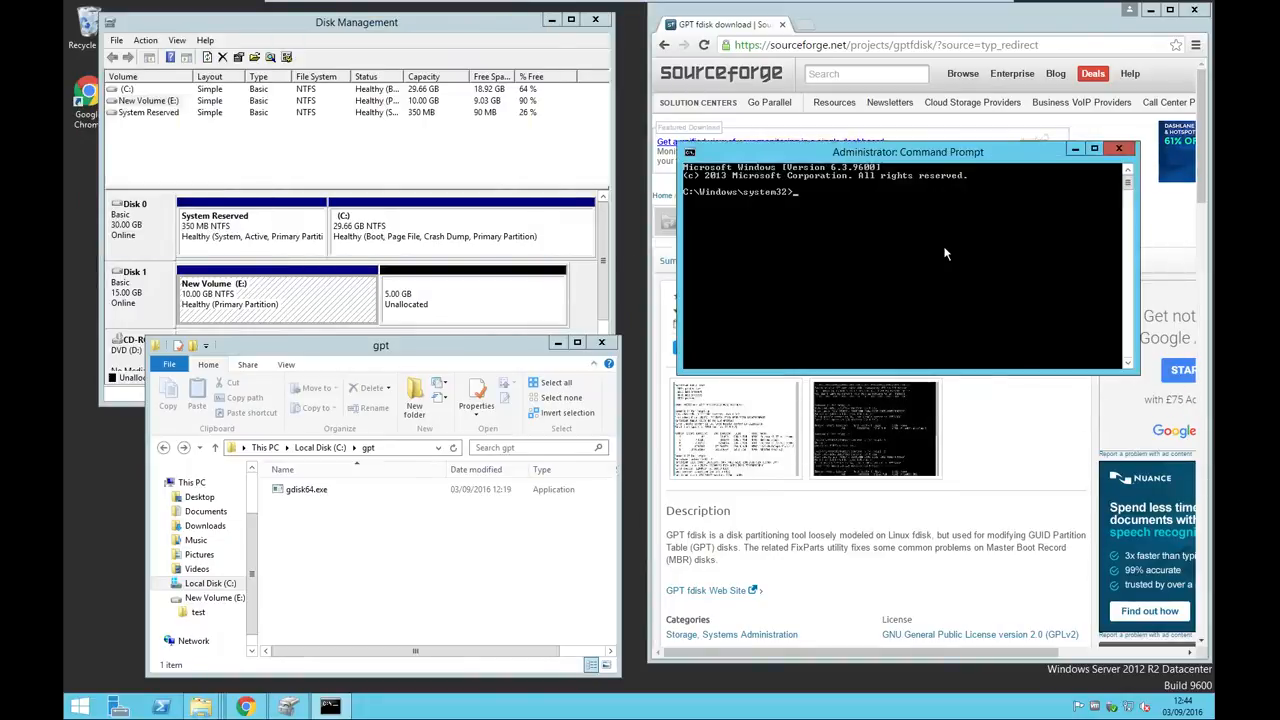
type("diskpar")
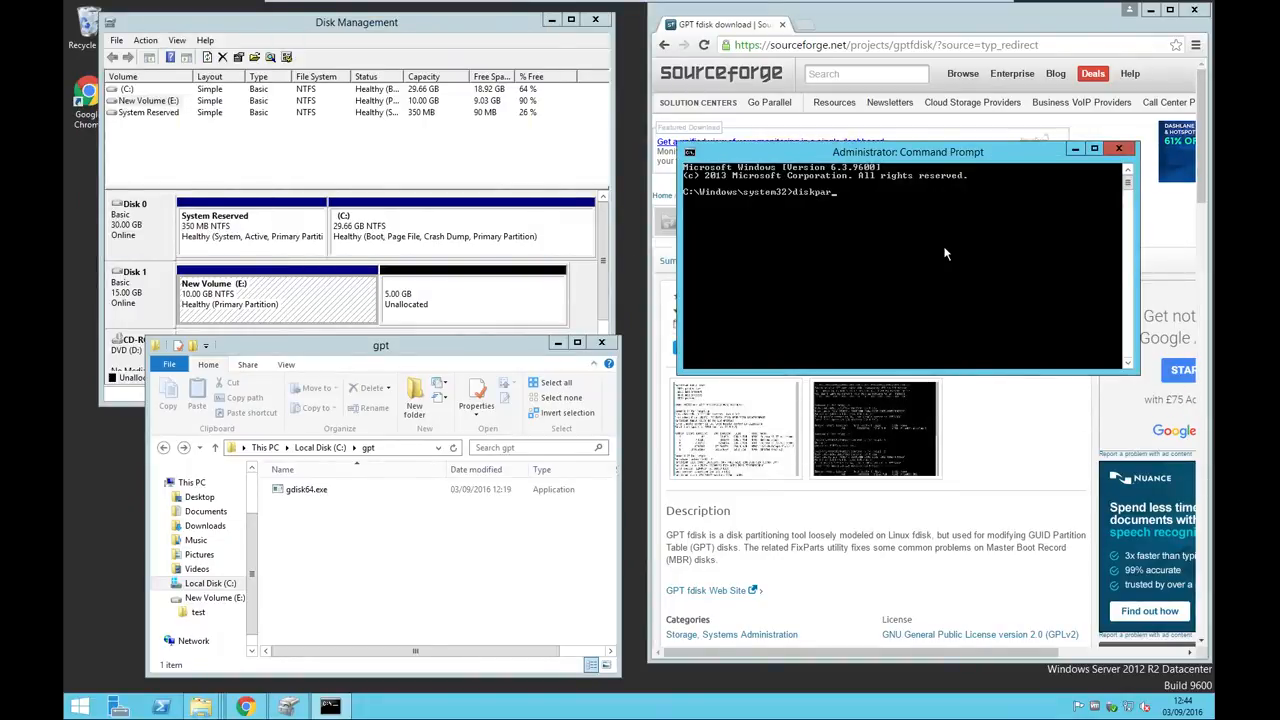
key("Return")
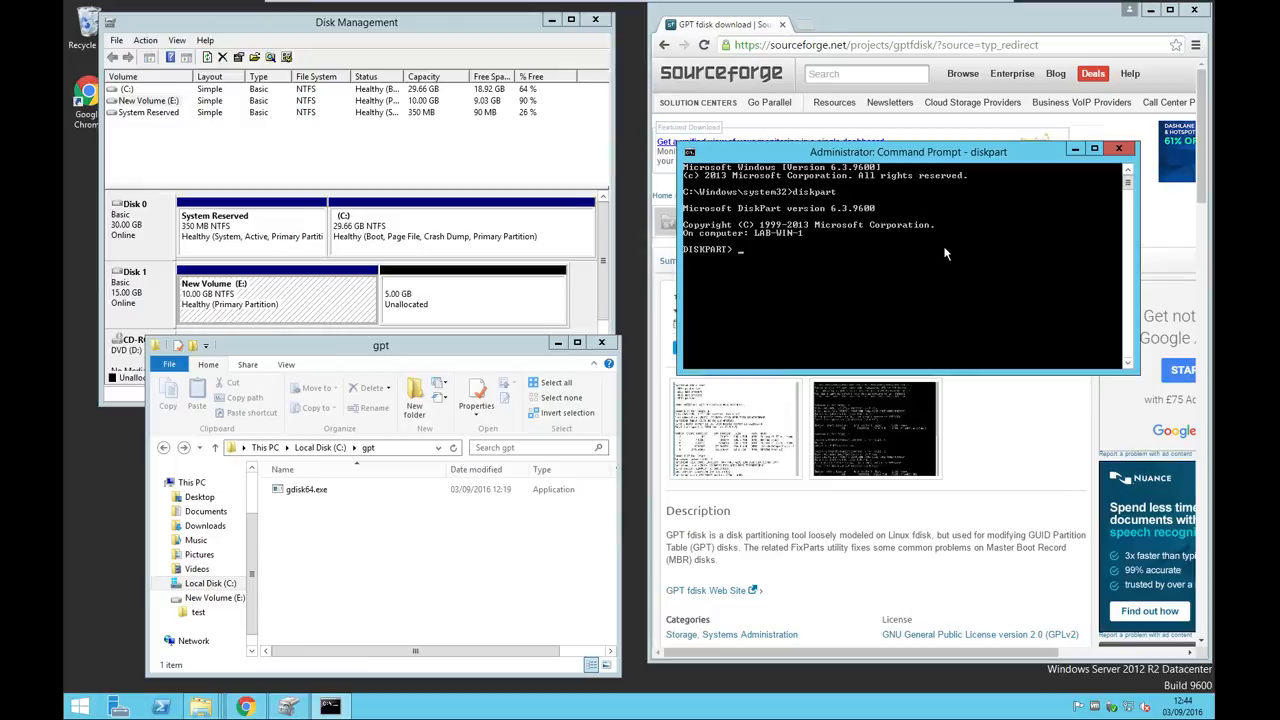
type("lis")
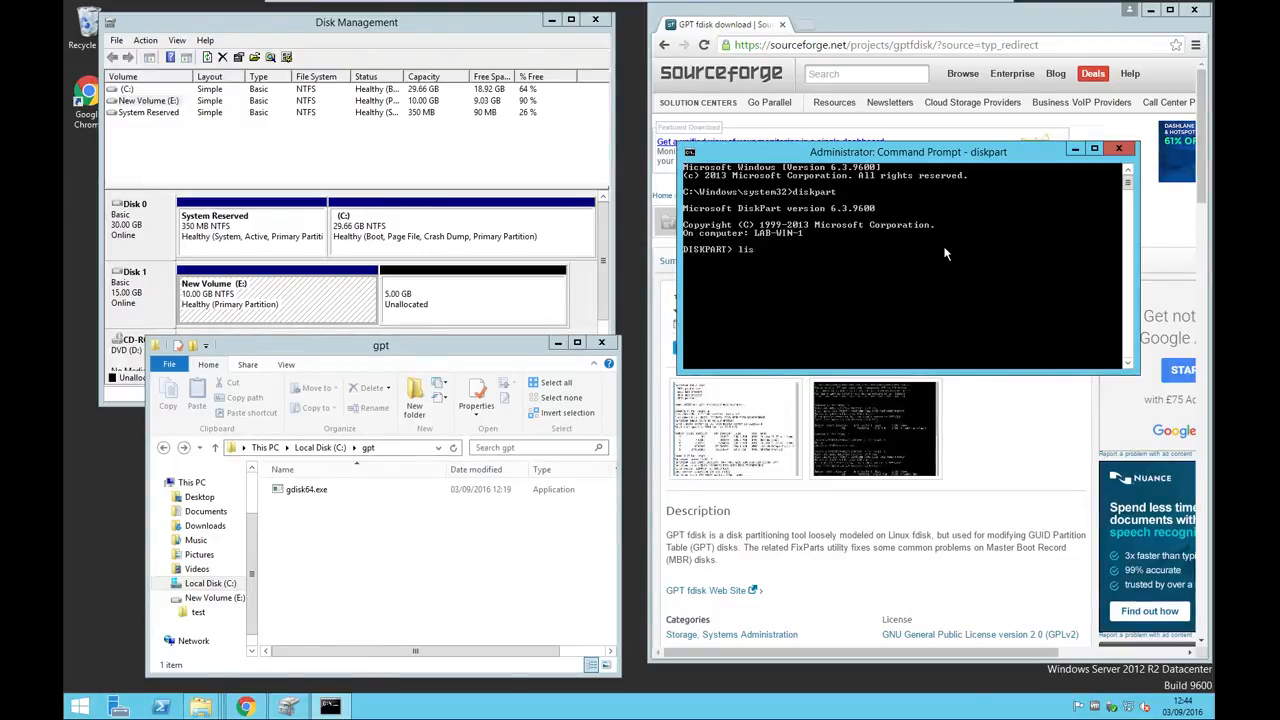
key("Return")
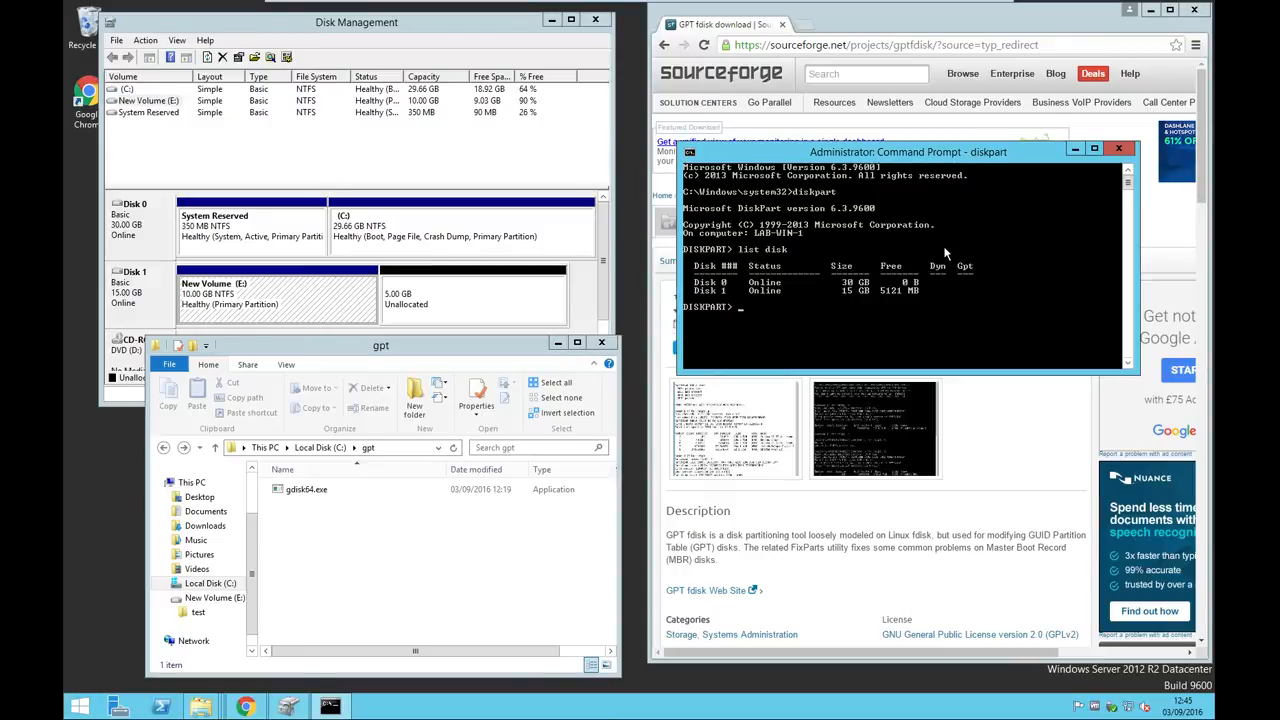
mouse_move(705, 290)
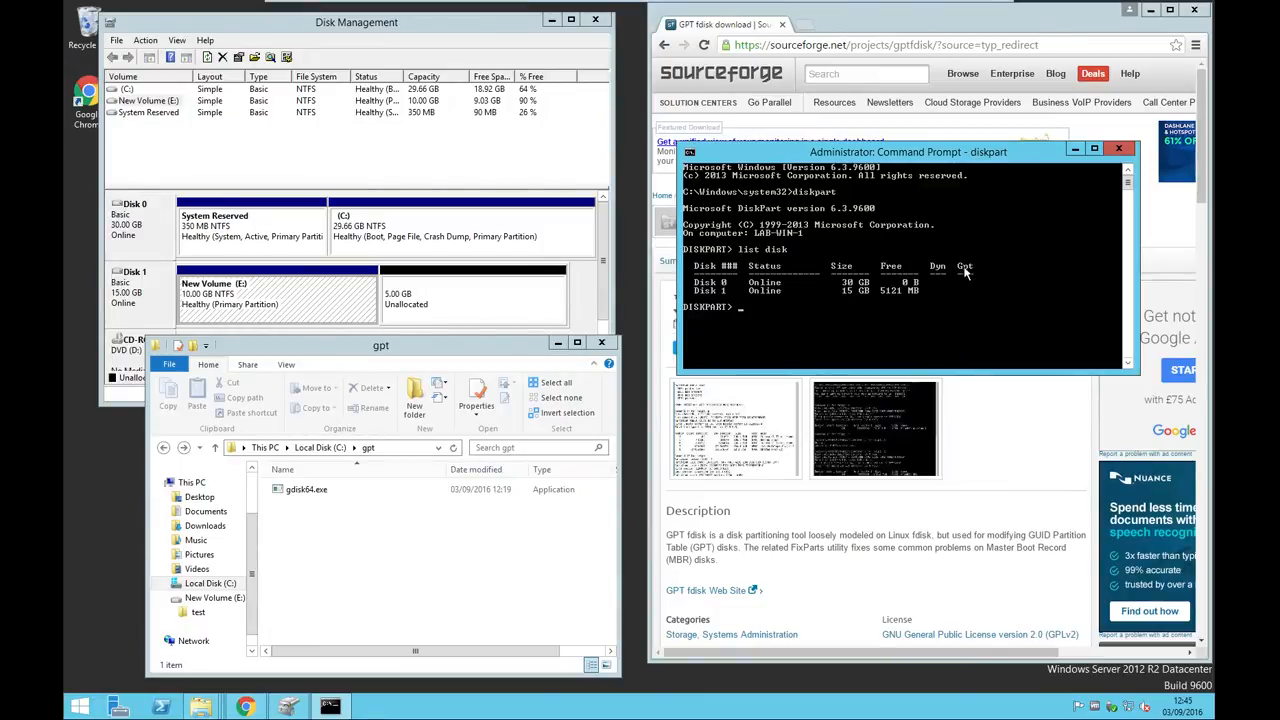
mouse_move(967, 288)
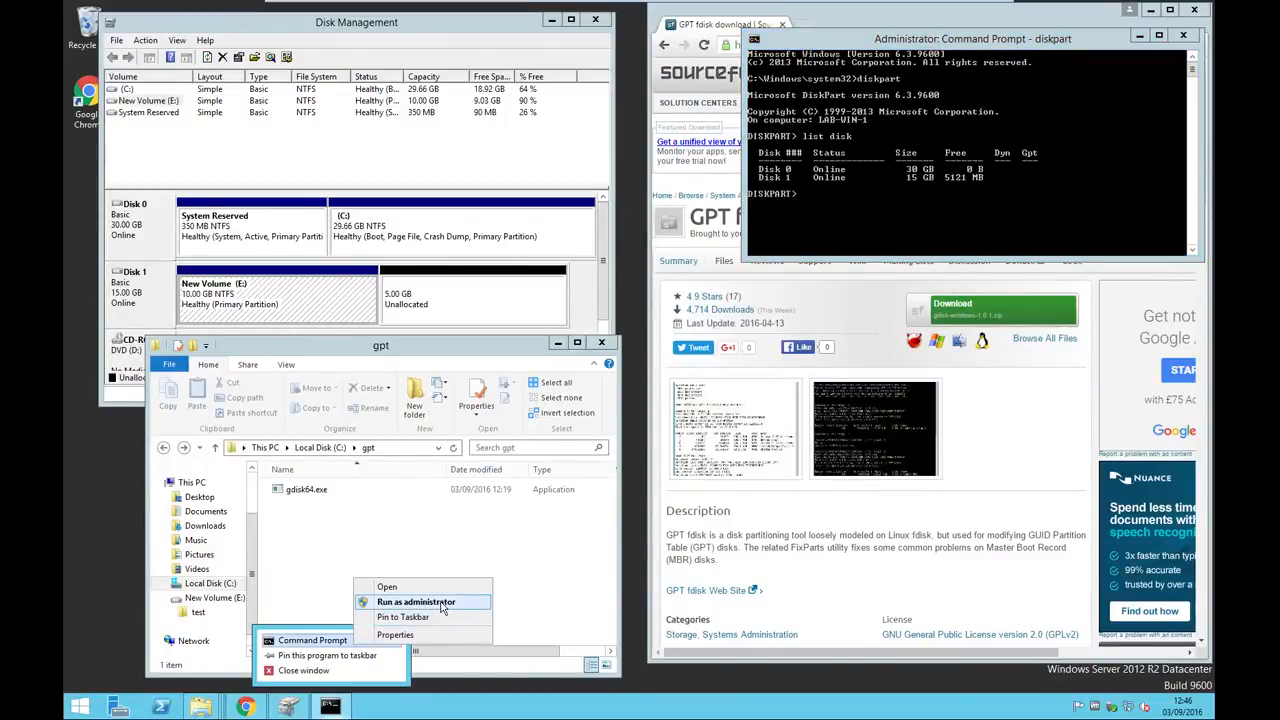
Step: Open a second elevated Command Prompt and change to the C:\gpt folder
left_click(416, 601)
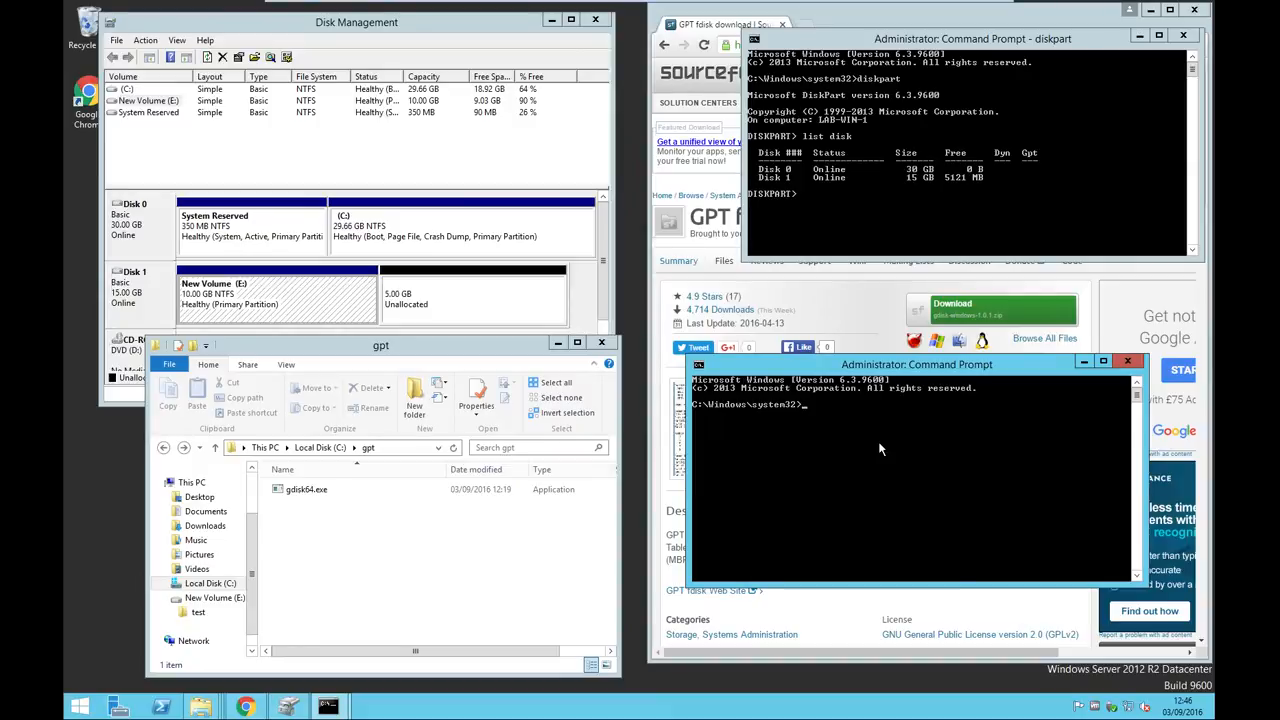
type("c")
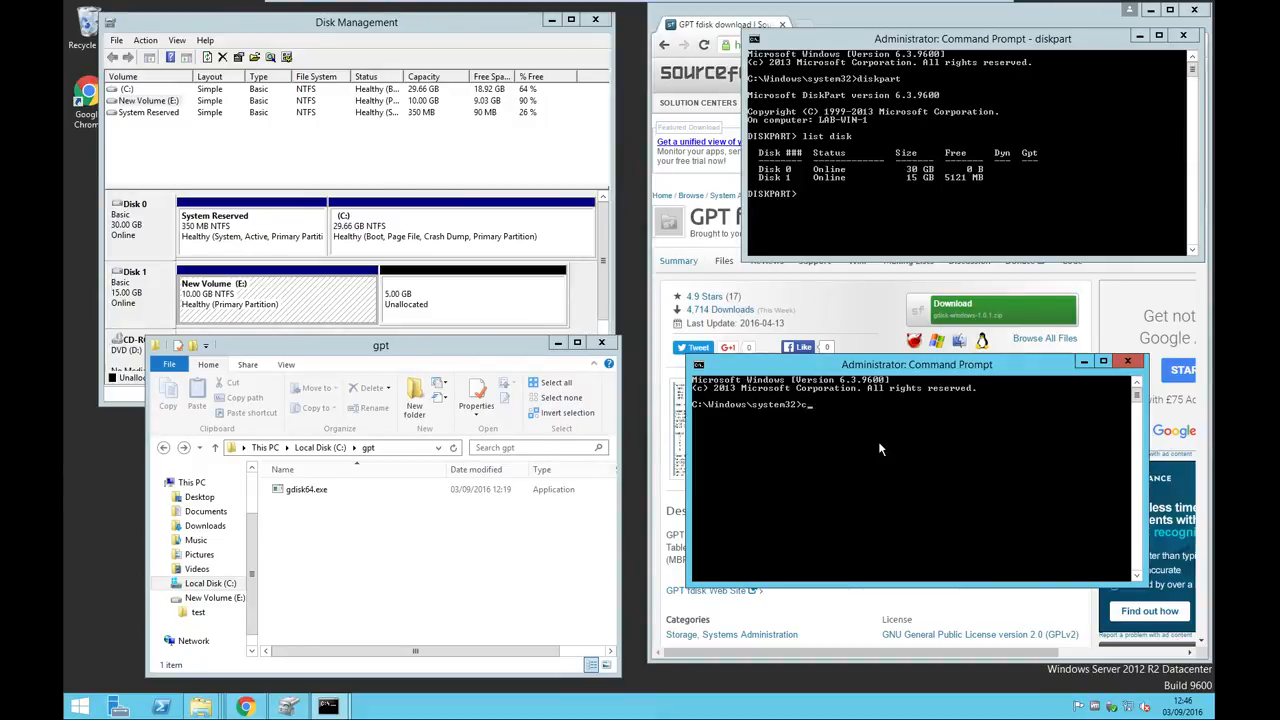
type("cd c")
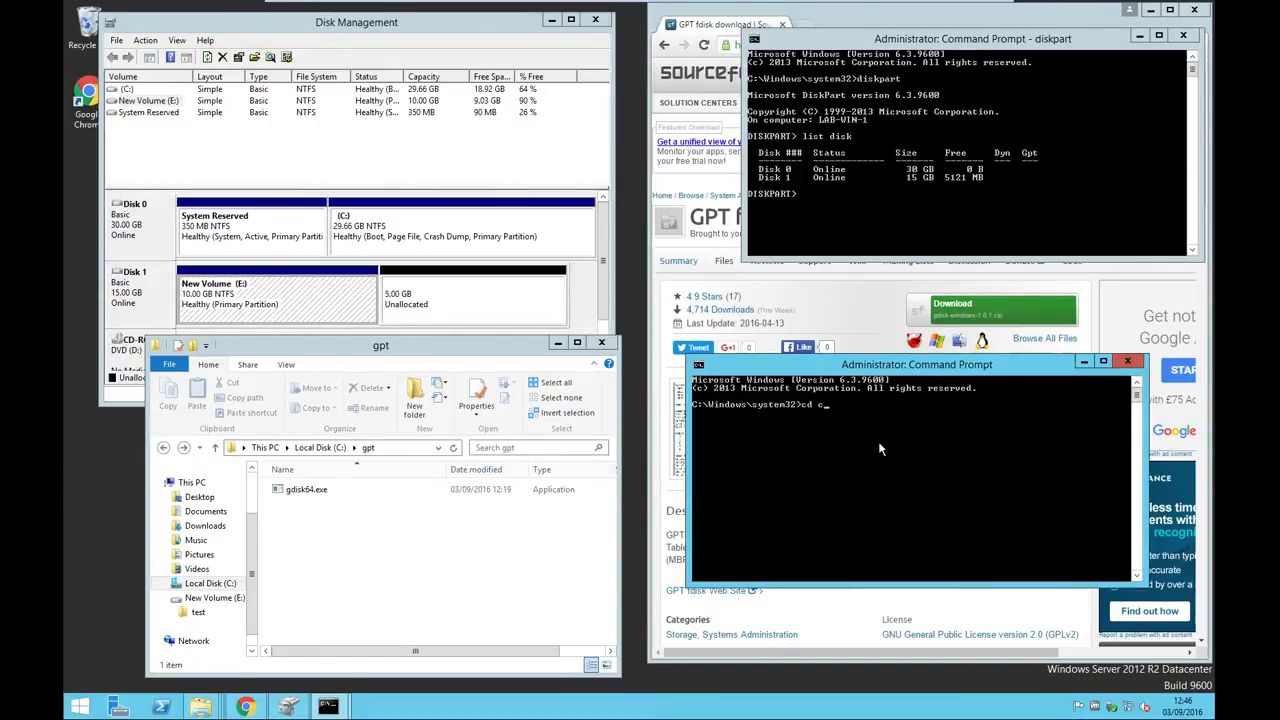
key("Return")
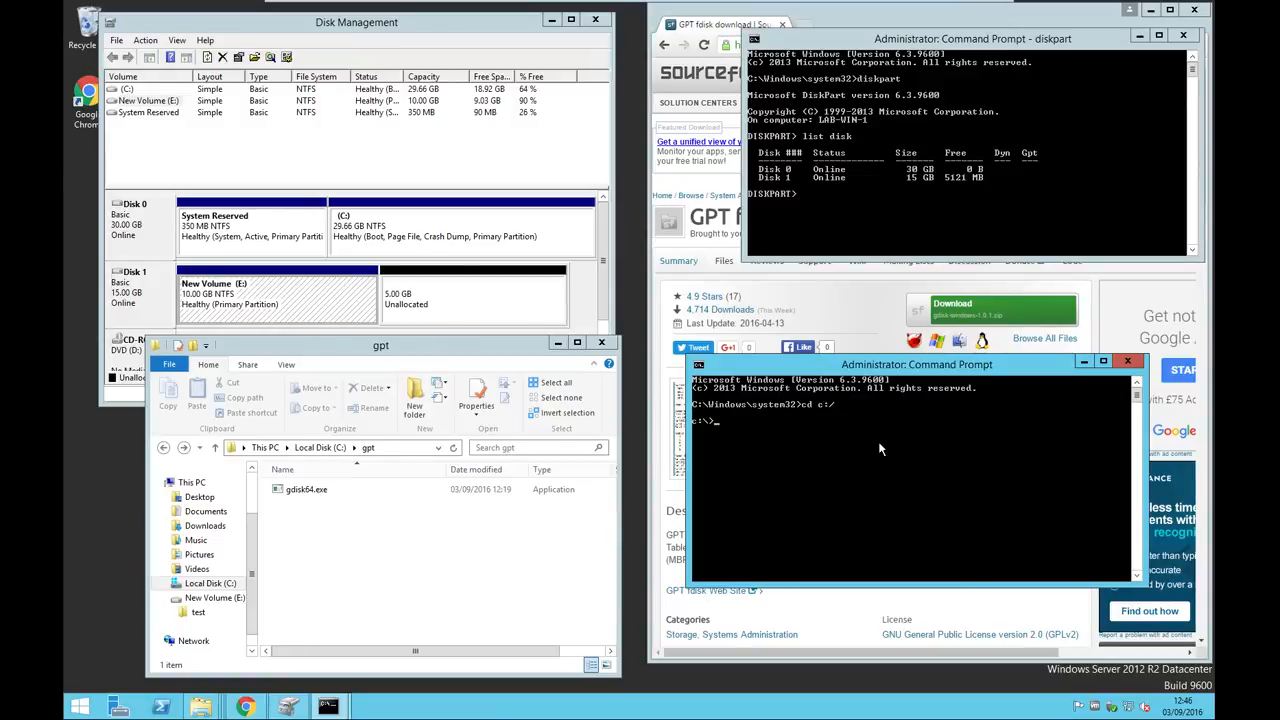
type("cd g")
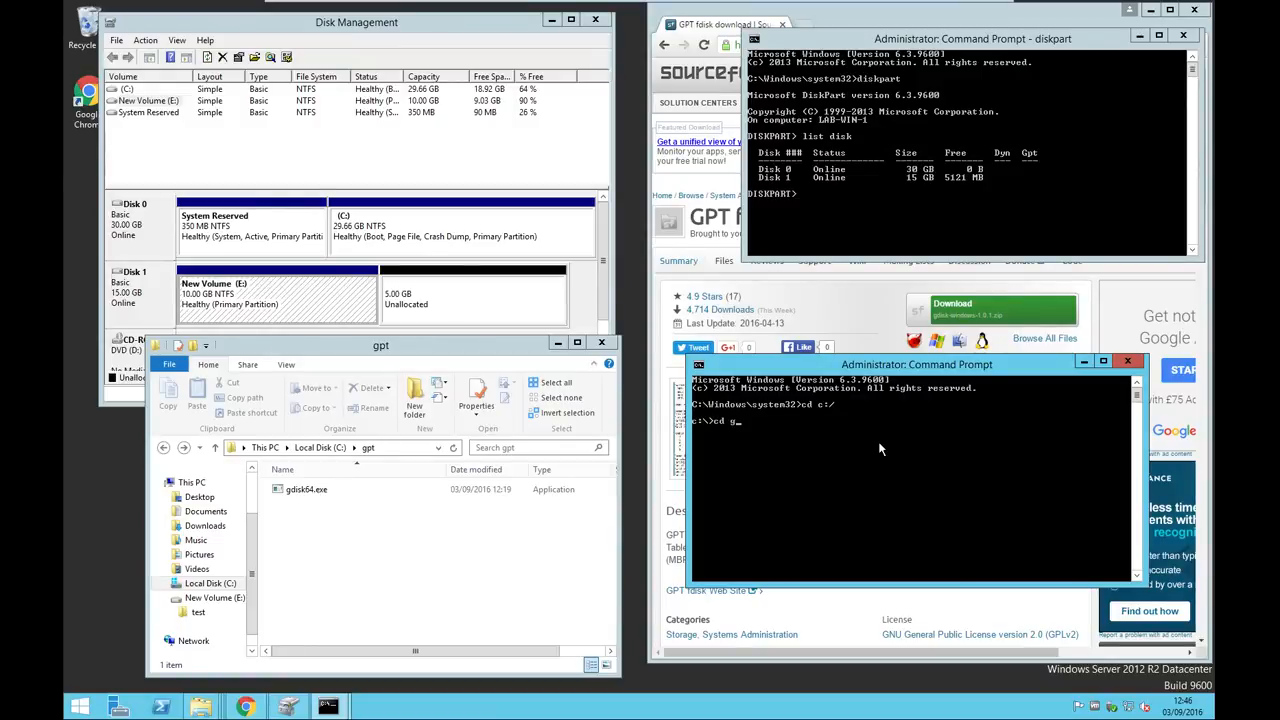
key("Return")
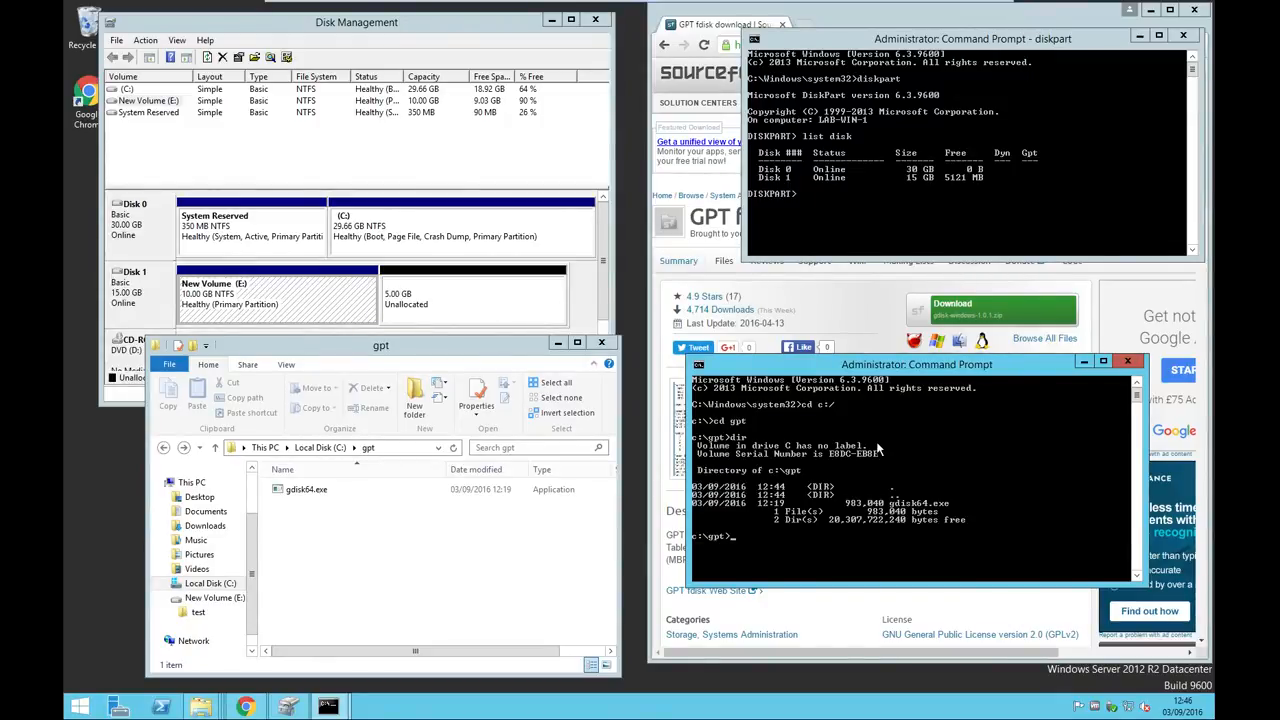
mouse_move(868, 525)
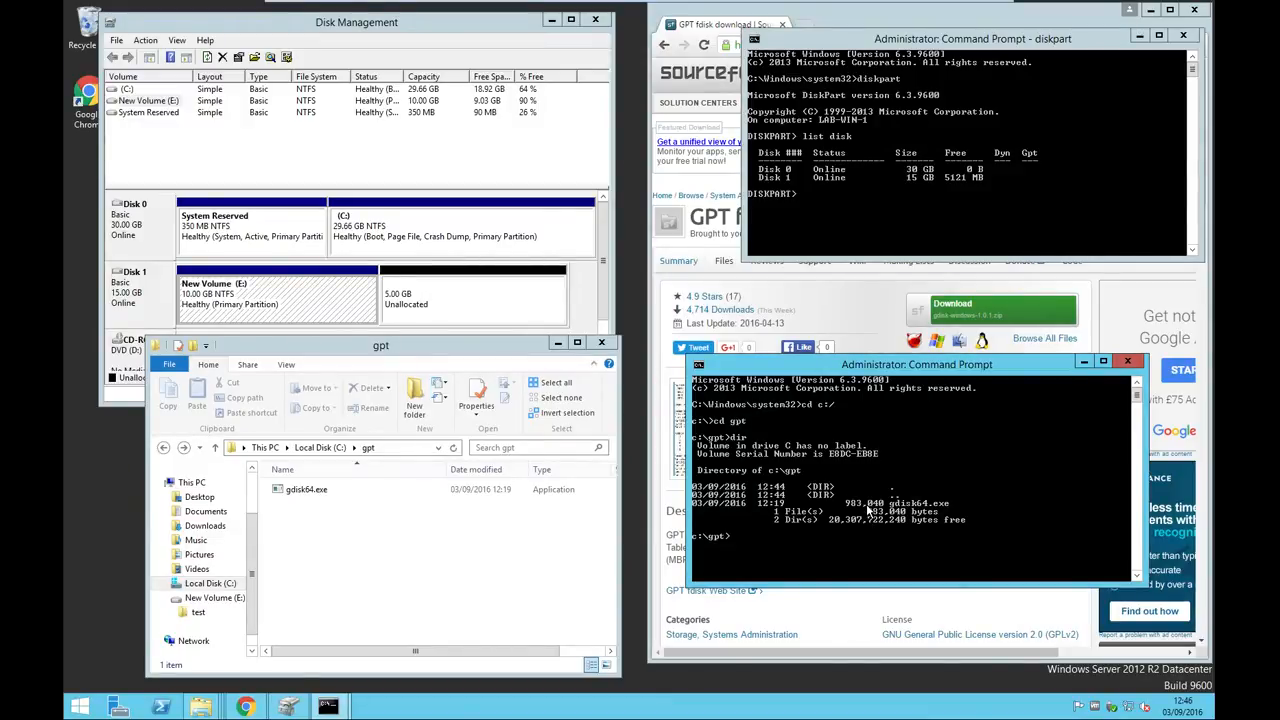
Step: Run gdisk64.exe with -l on disks 2, 0 and 1 to list their MBR partition tables
type("g")
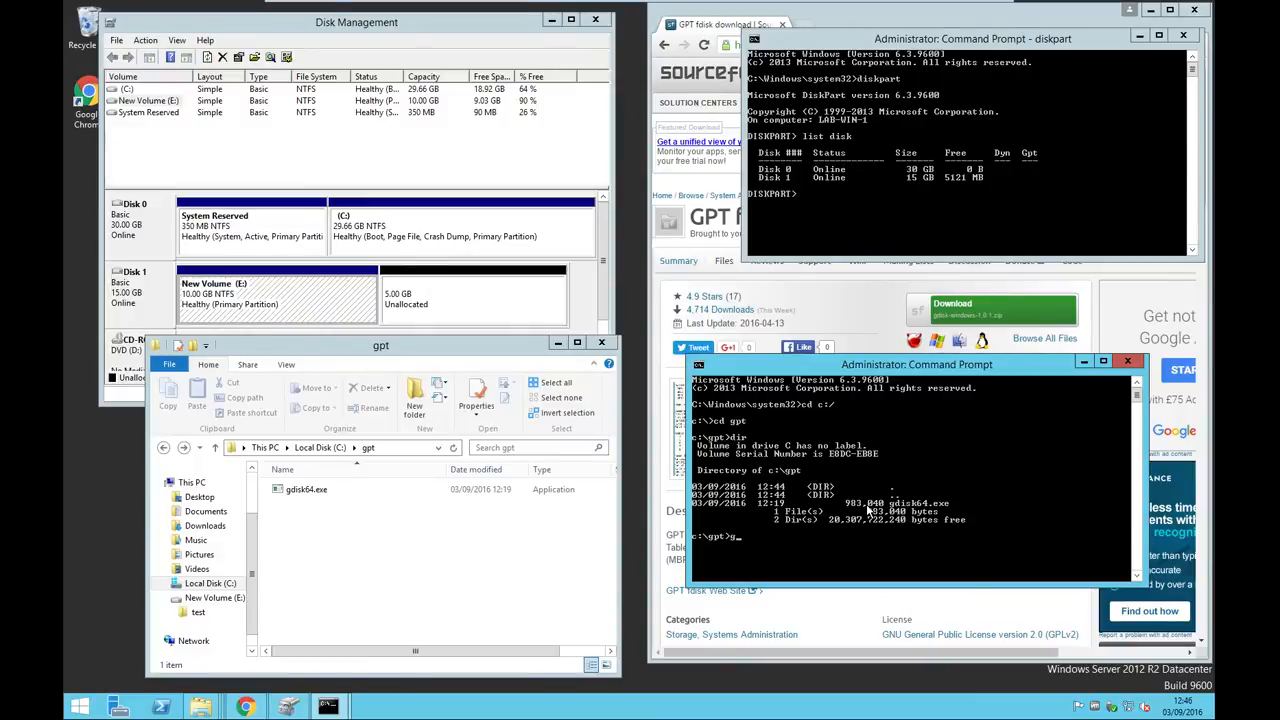
type("disk64.exe")
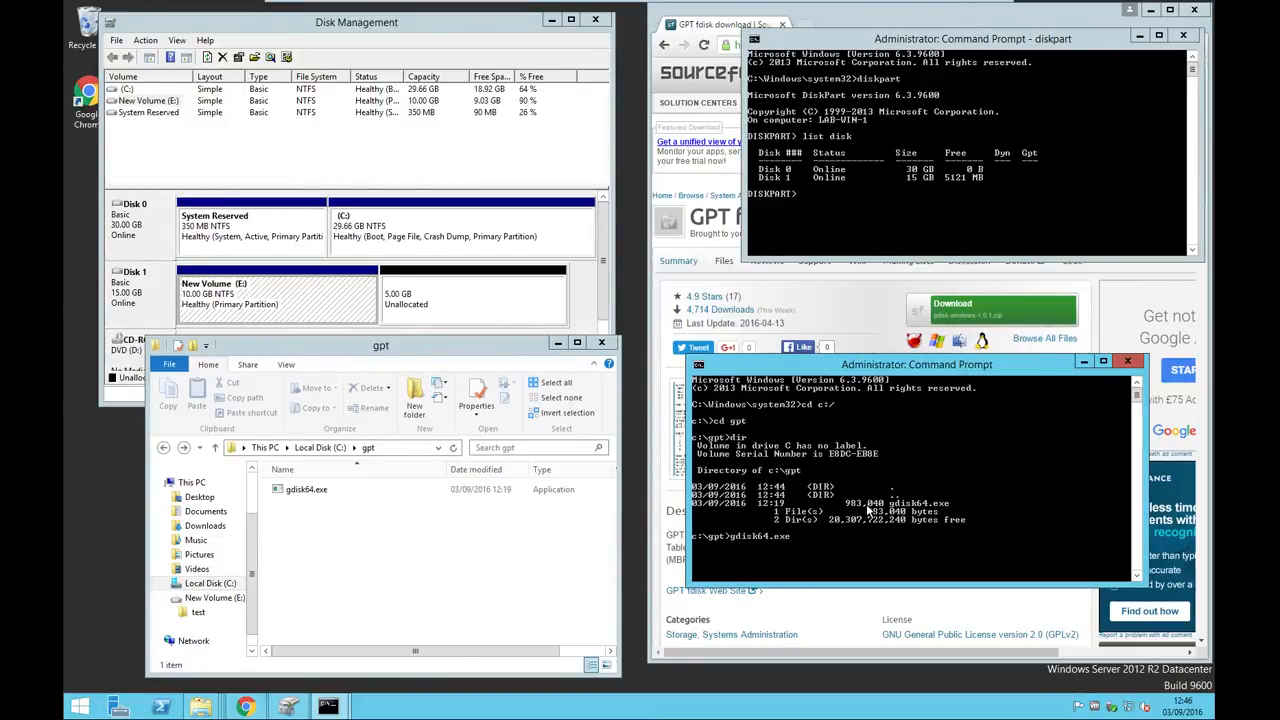
type("2")
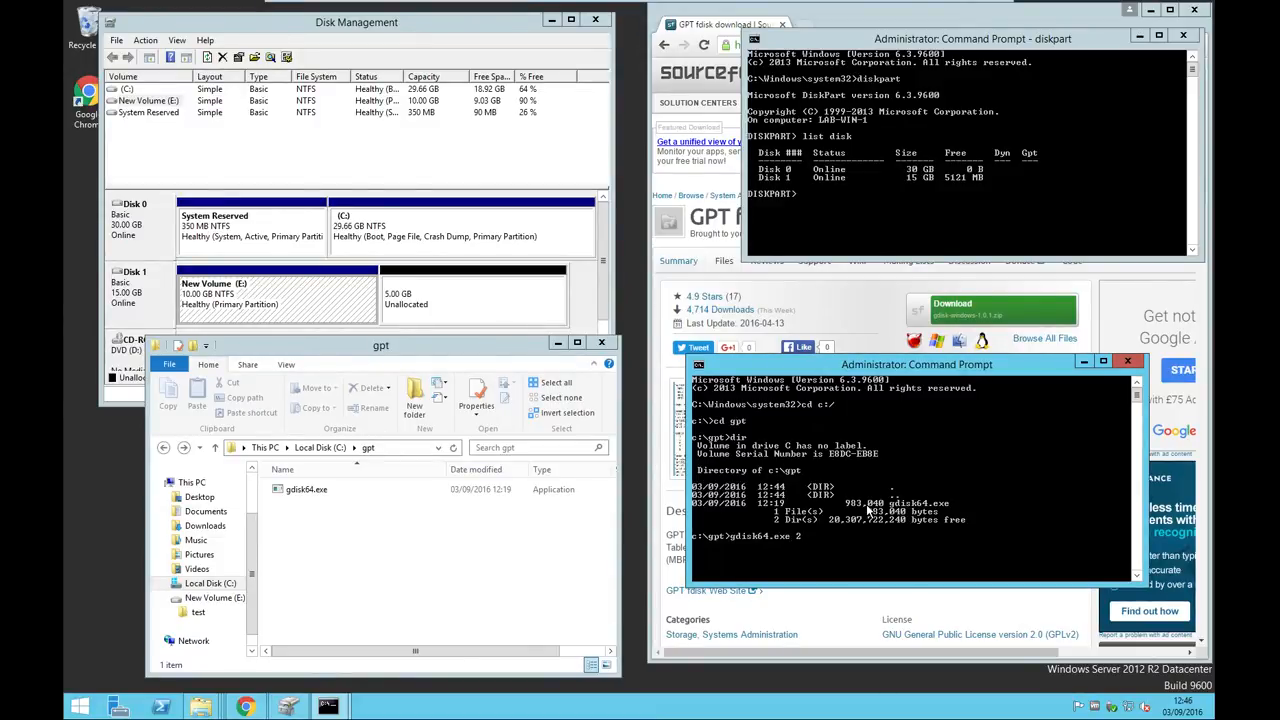
type(":")
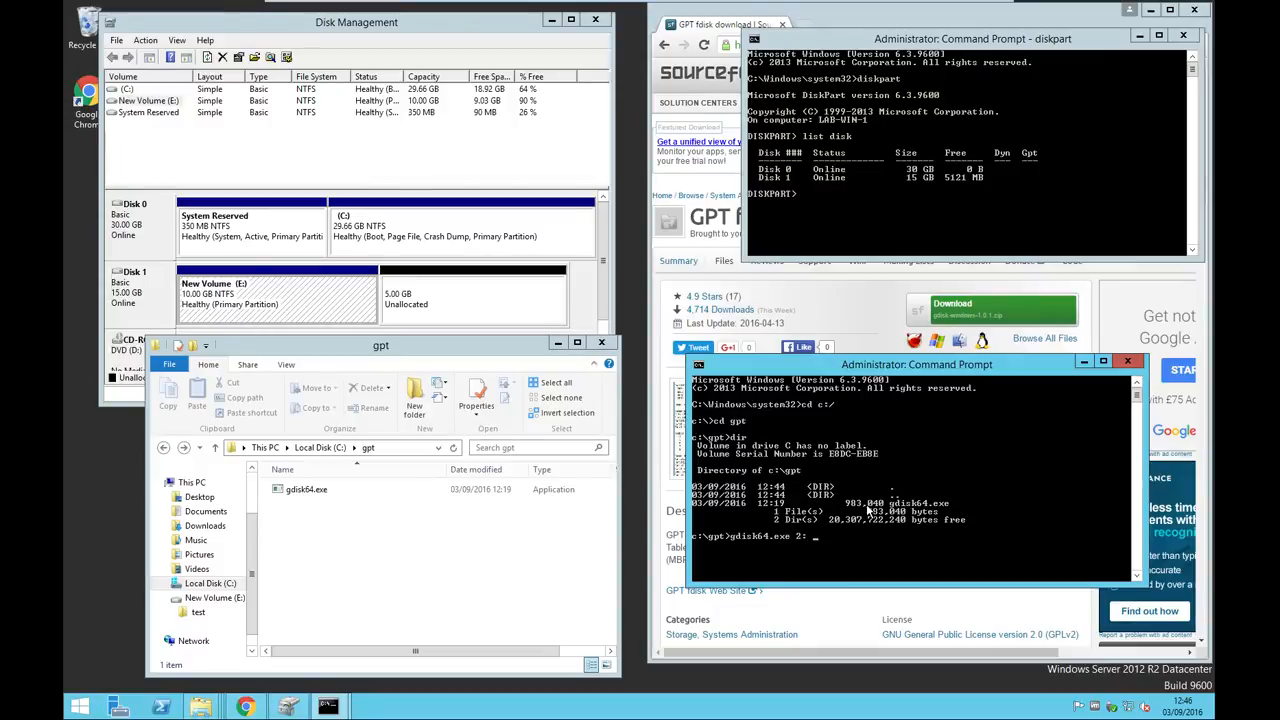
key("Return")
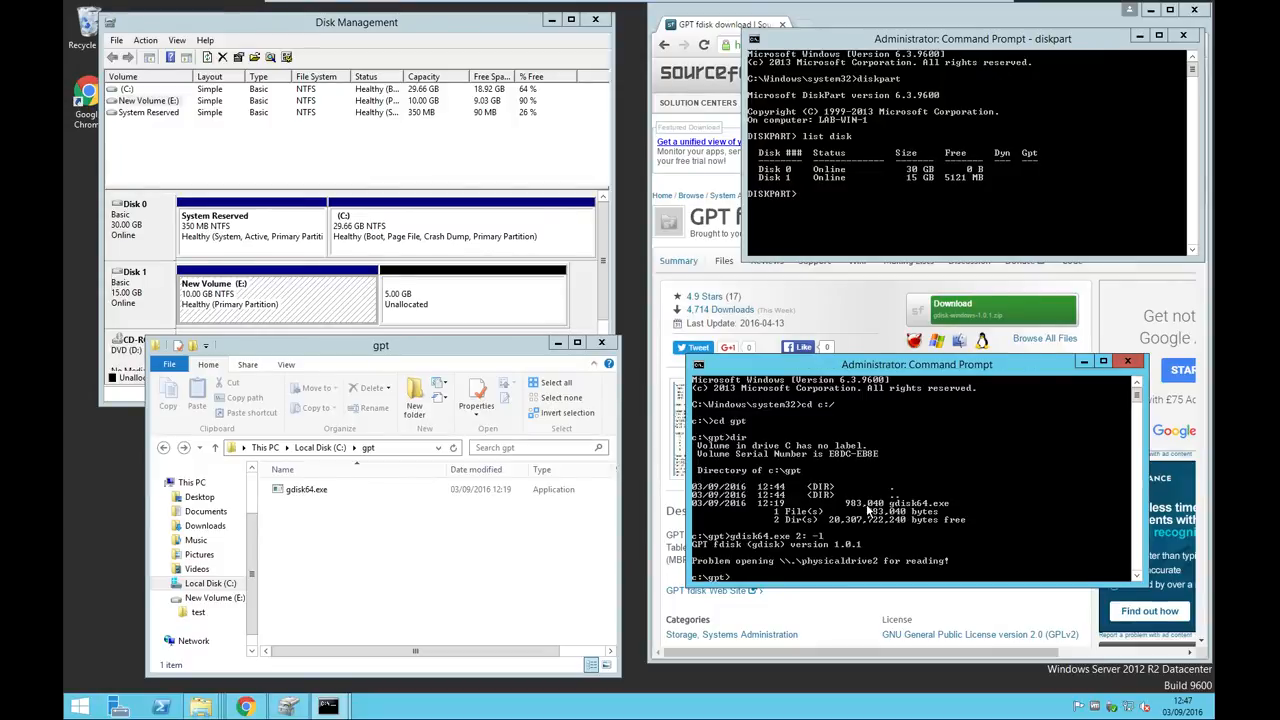
type("gdisk64.exe 2: -l")
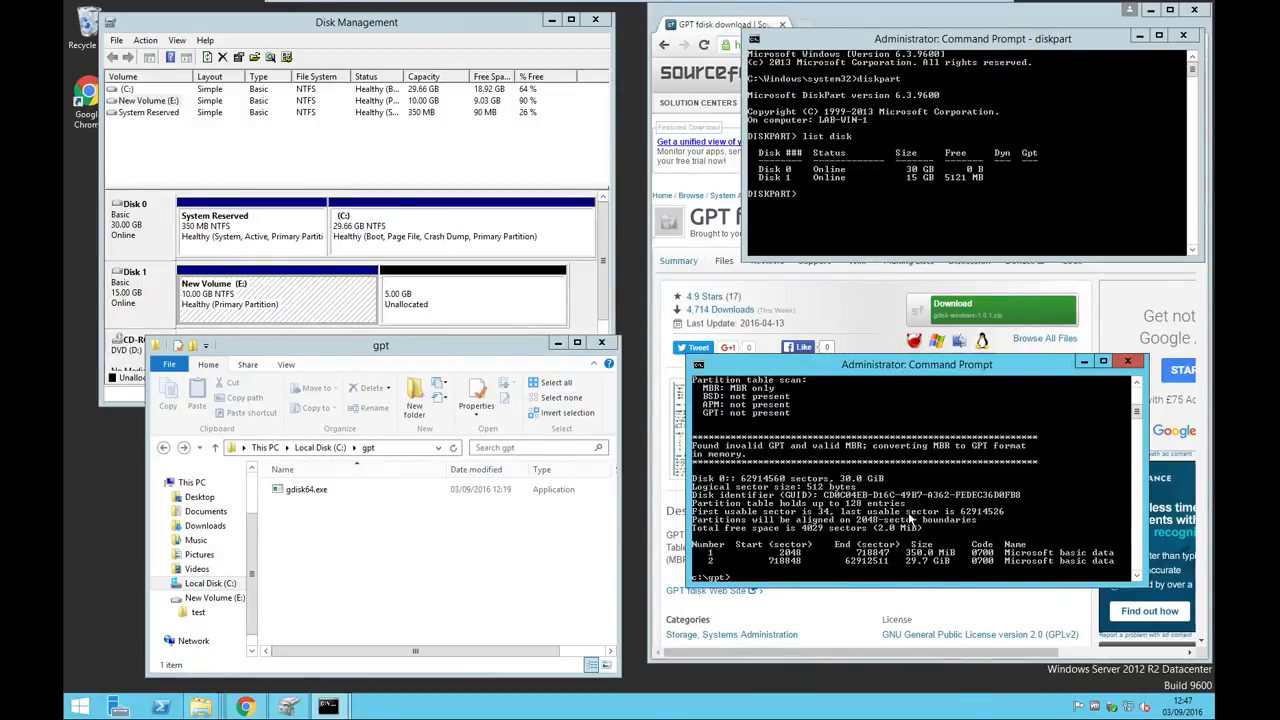
type("gdisk64.exe 0: -1")
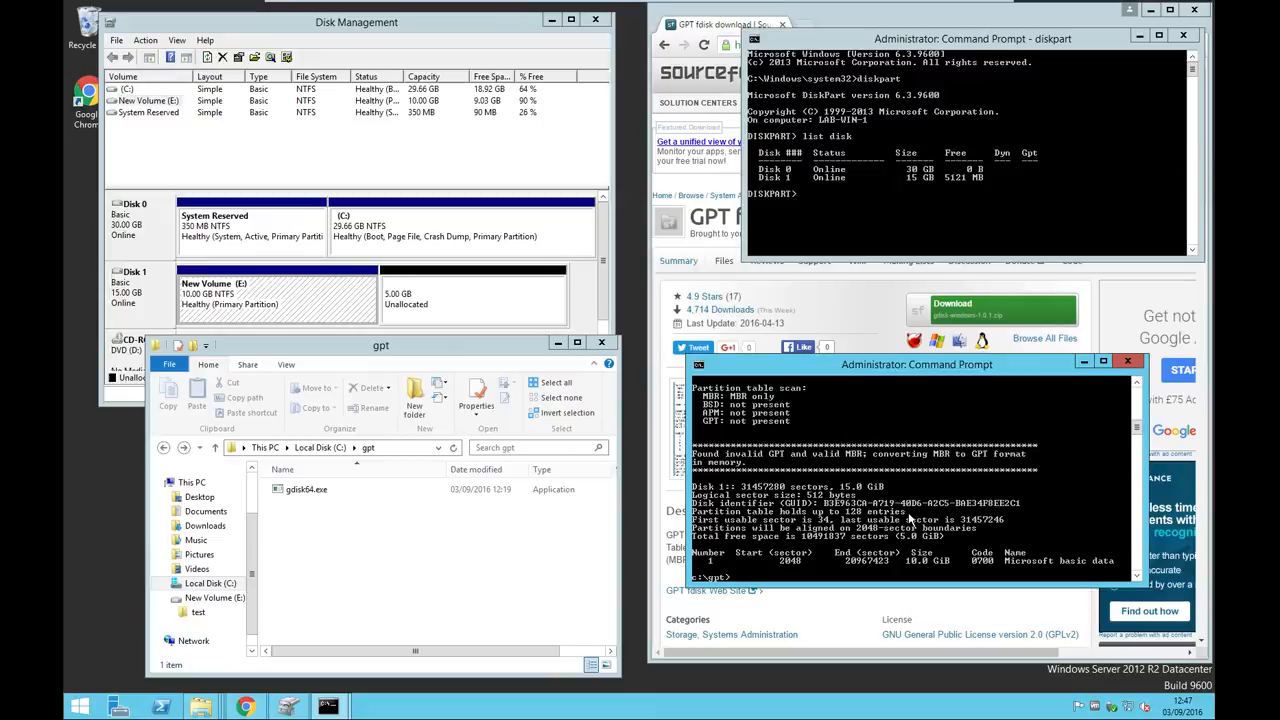
mouse_move(872, 172)
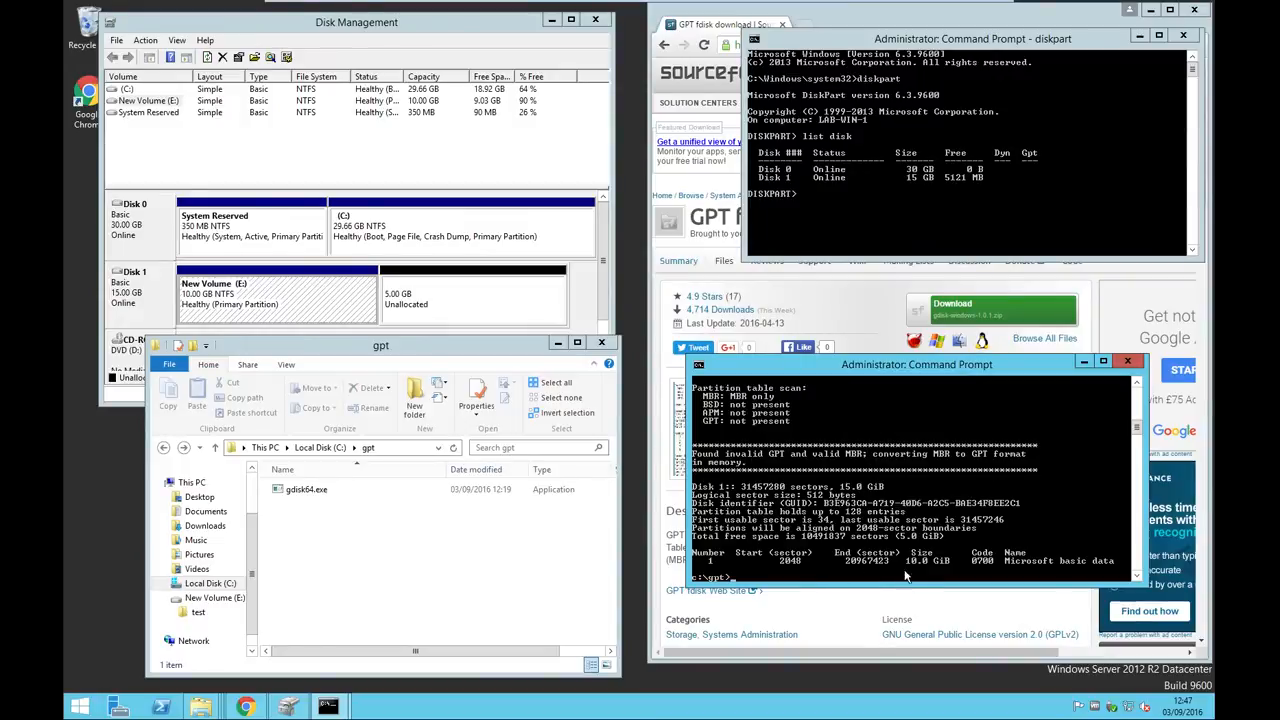
mouse_move(913, 570)
type("gdisk64.exe 1: -l")
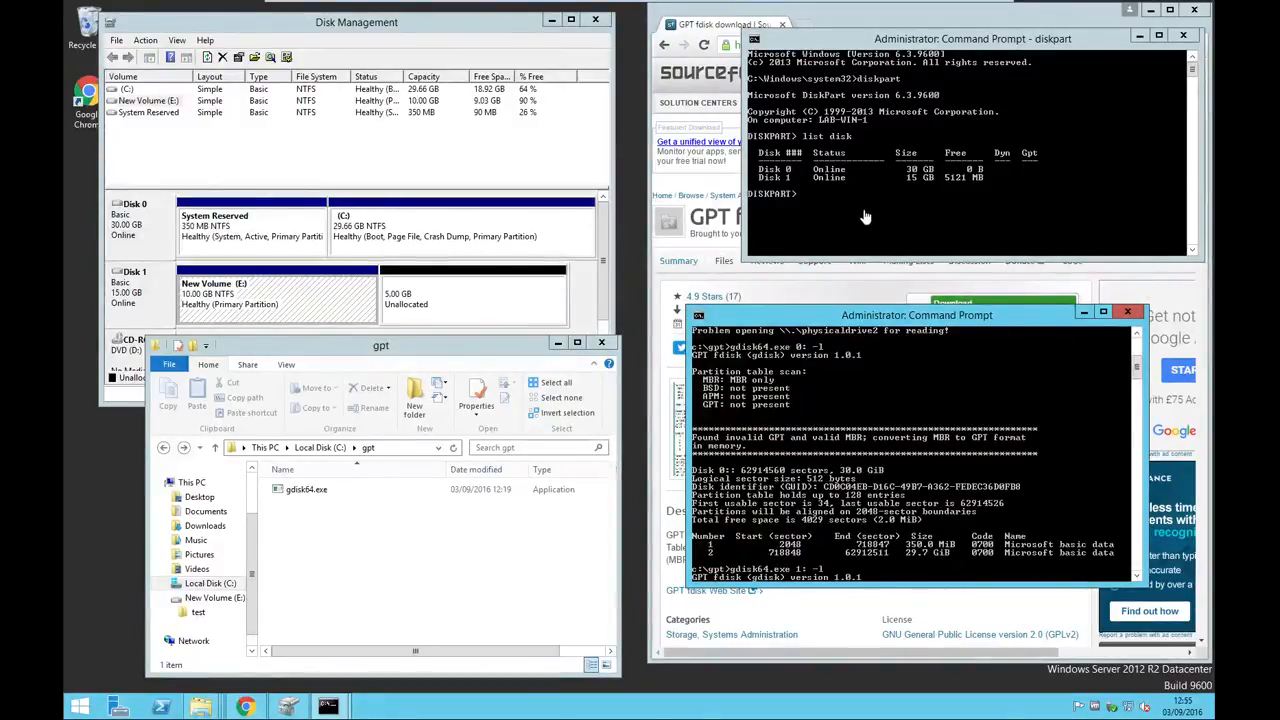
mouse_move(782, 194)
type("gdisk64.exe 1:")
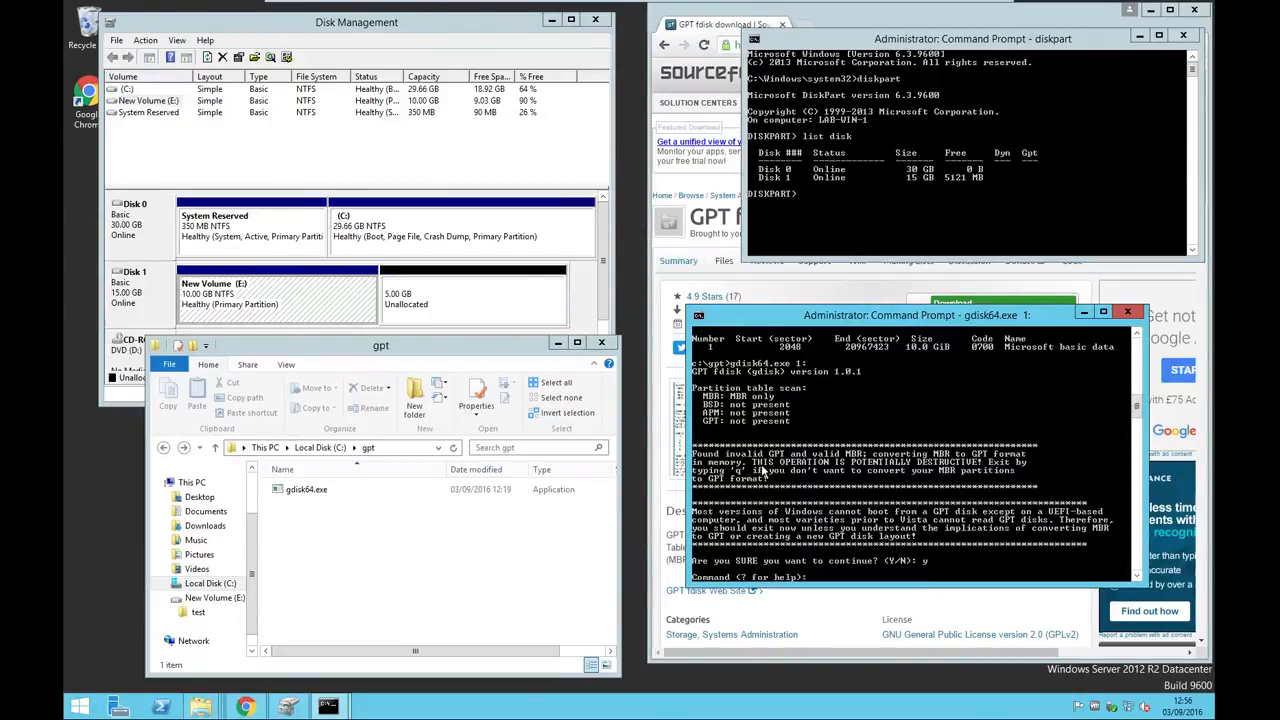
mouse_move(963, 394)
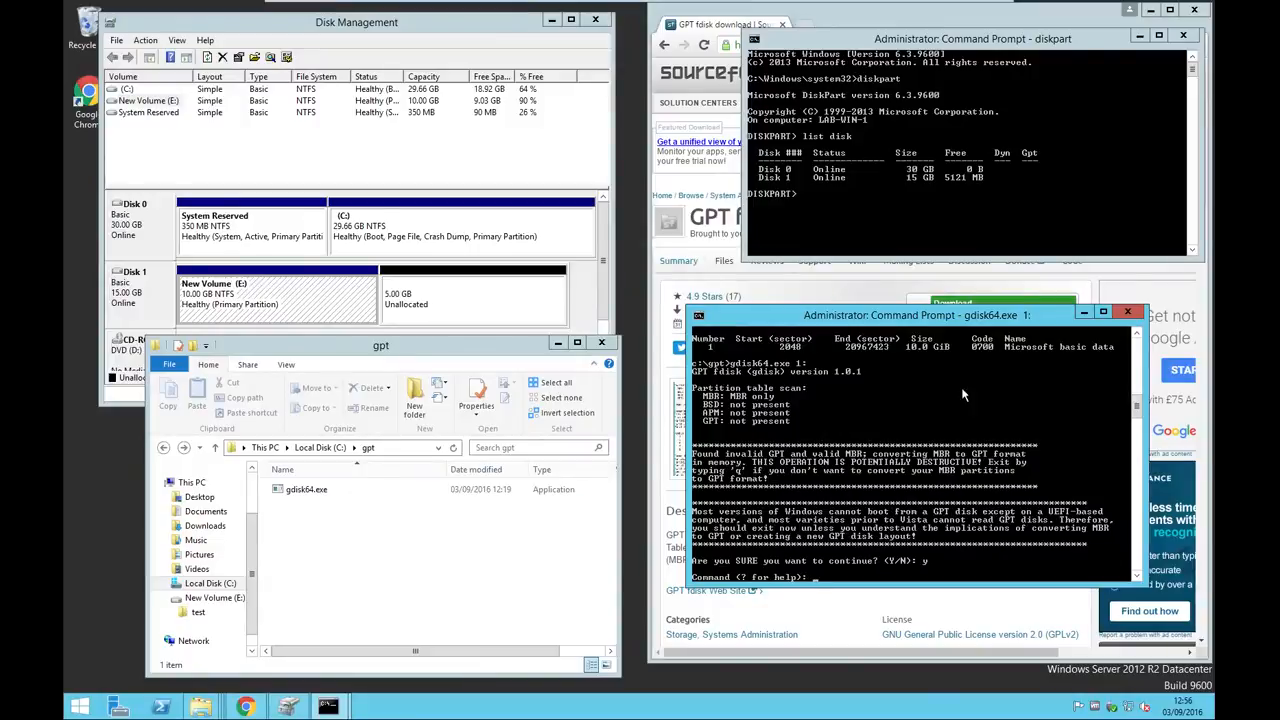
mouse_move(938, 422)
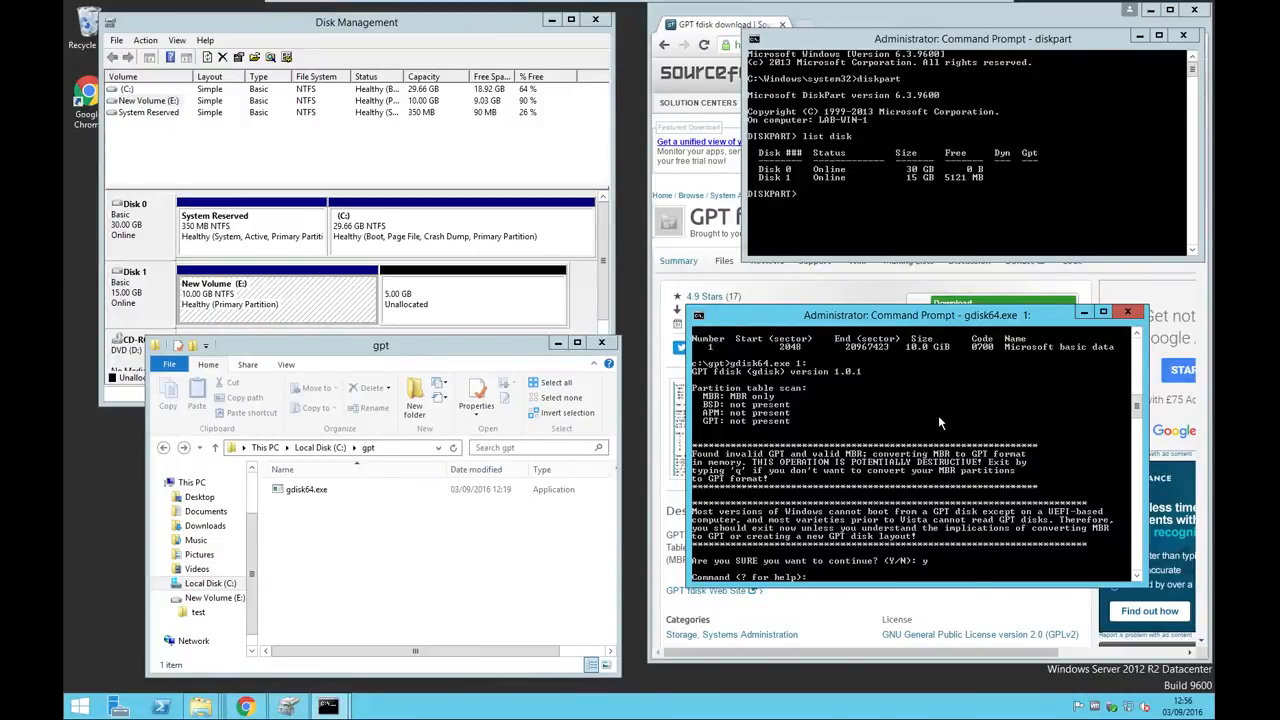
Step: Enter r in gdisk on Disk 1 to reach the recovery and transformation menu
type("r")
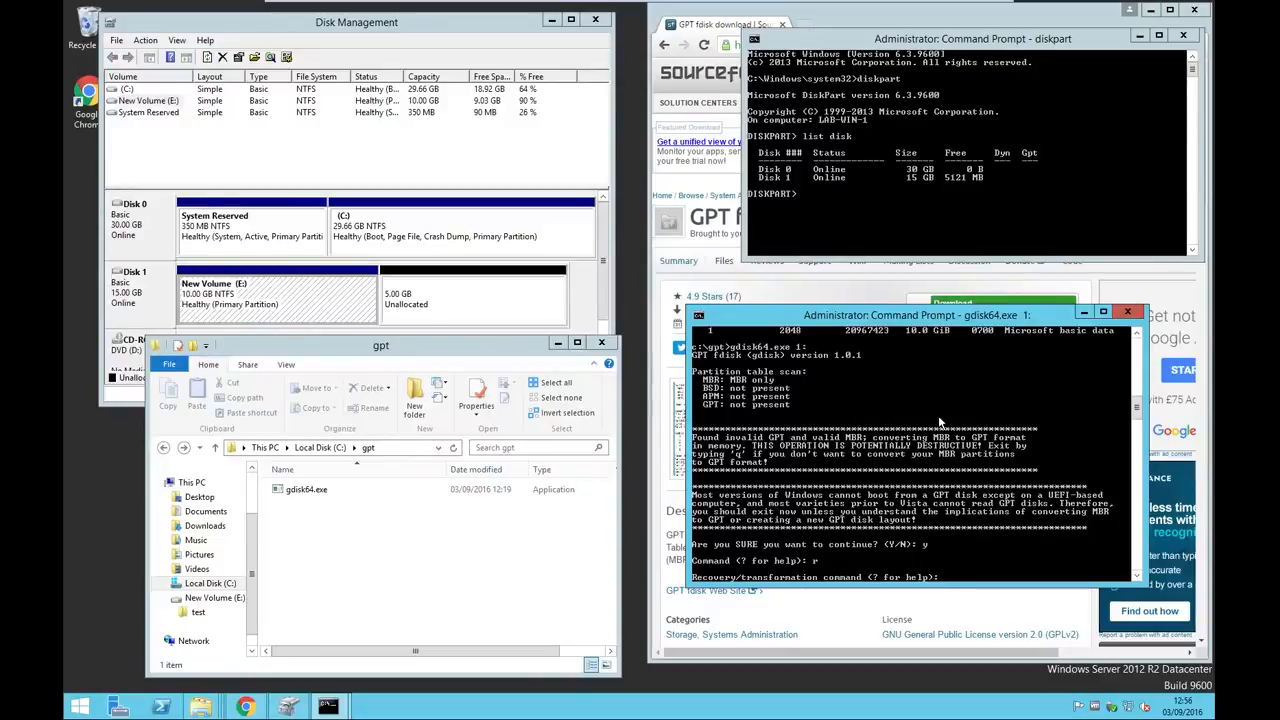
Step: Convert Disk 1's MBR to GPT with f, answer n, and write it with w
type("f")
type("y")
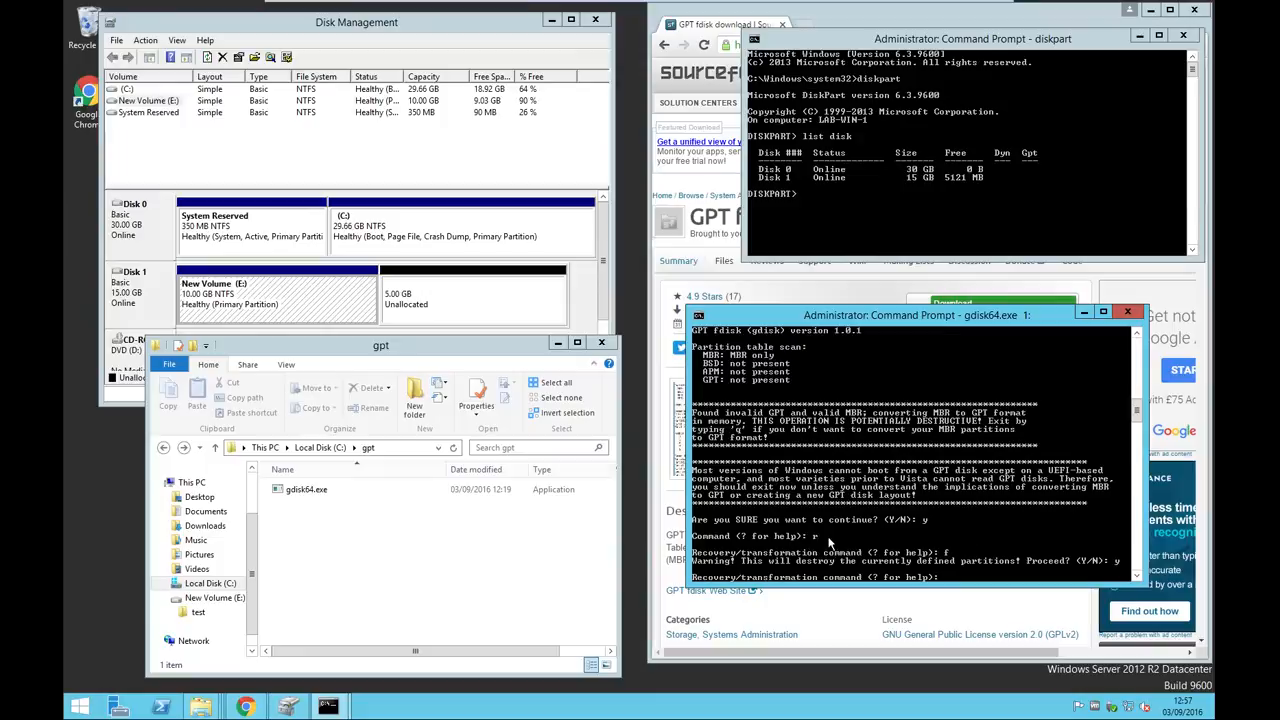
mouse_move(818, 560)
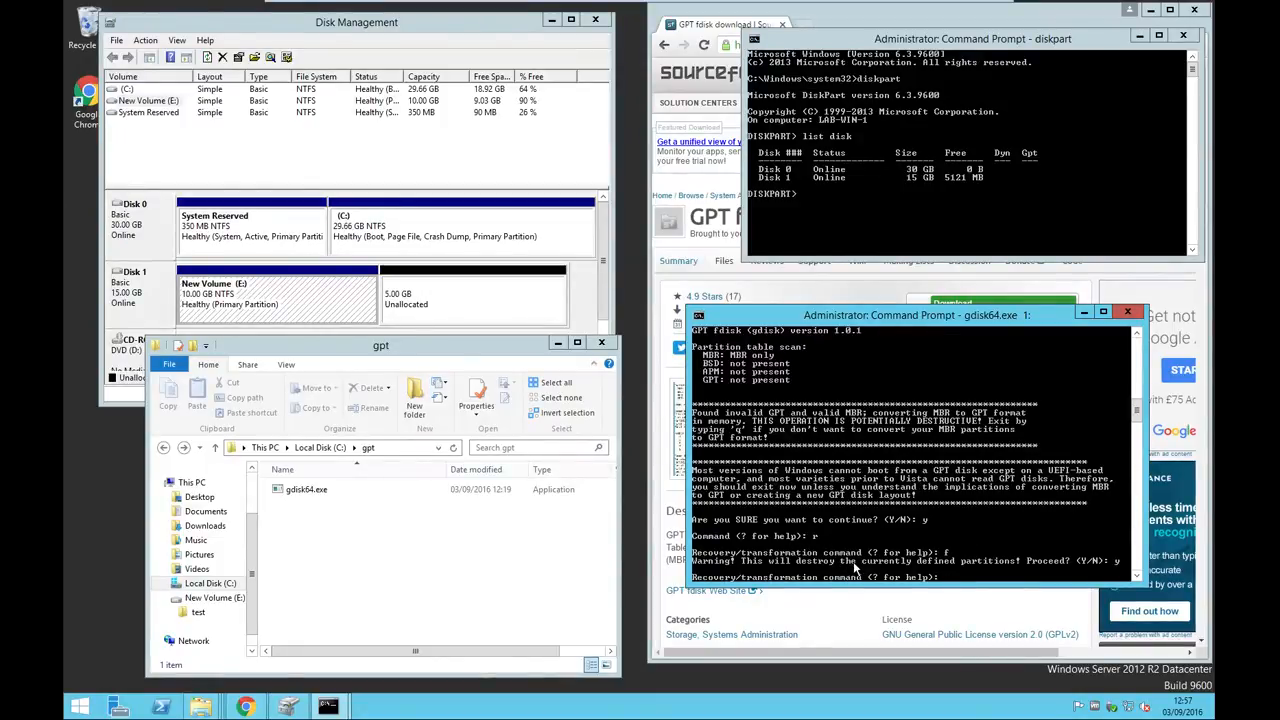
type("n")
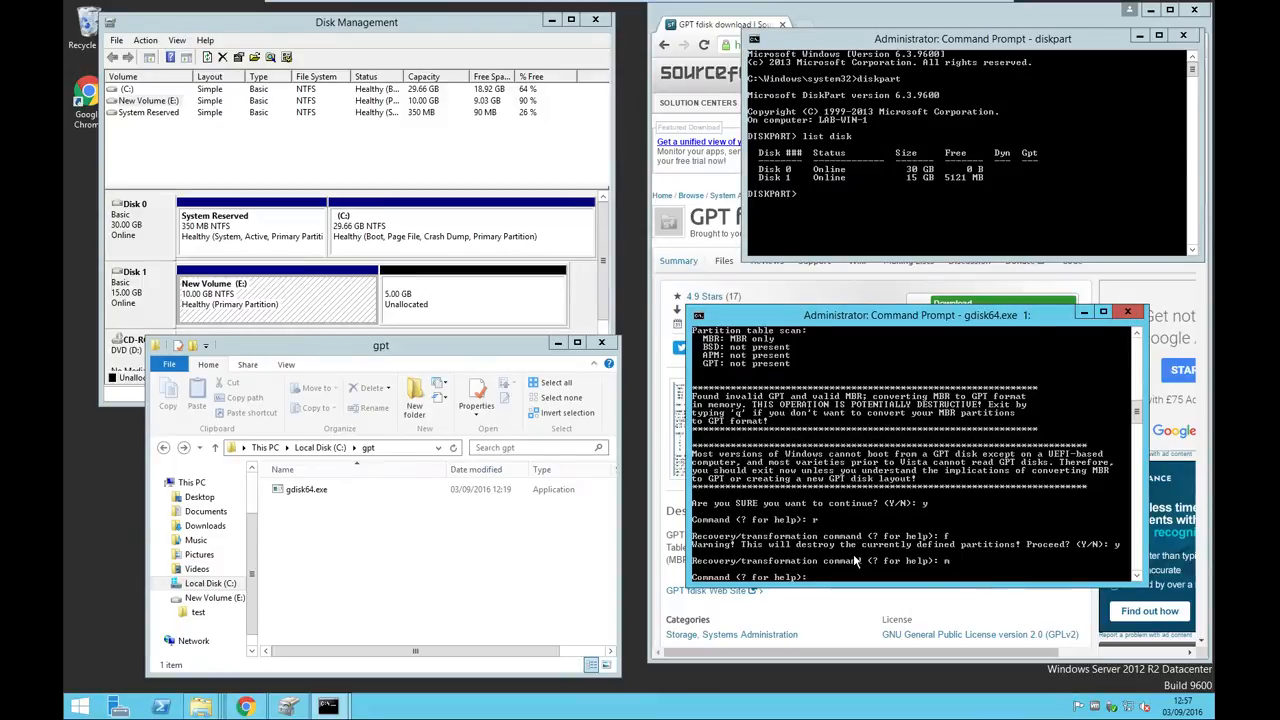
type("w")
type("y")
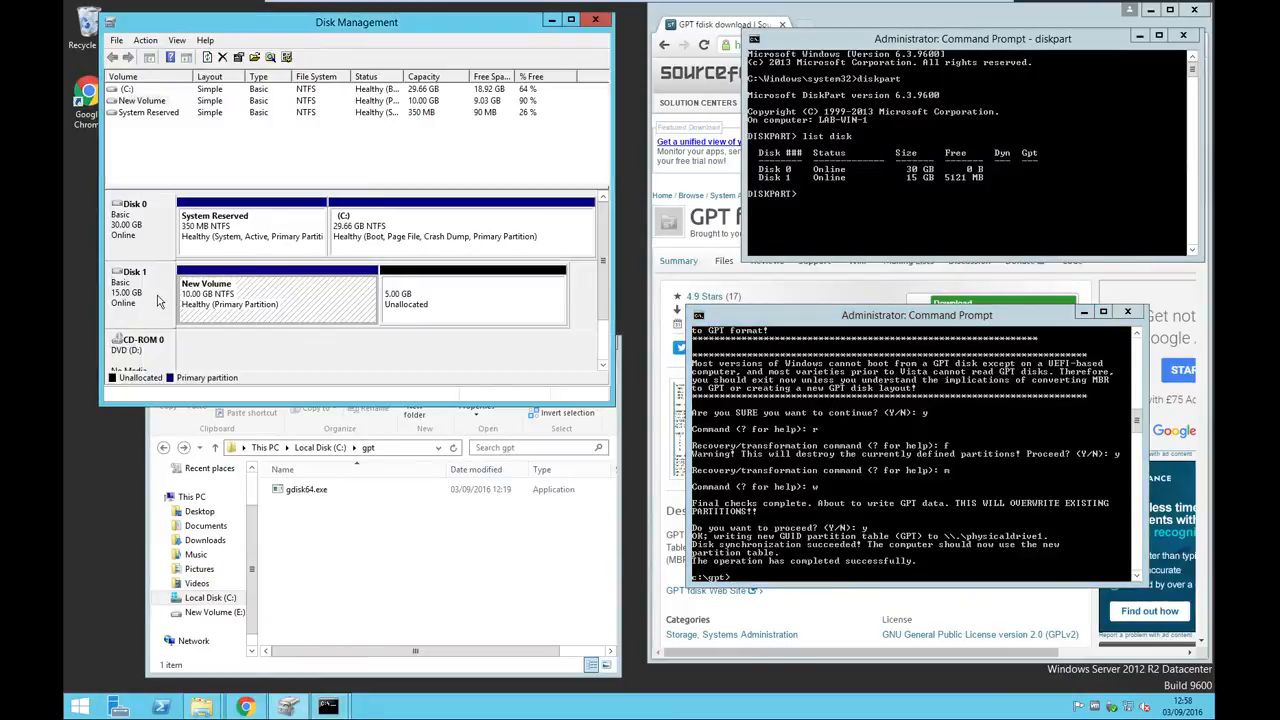
right_click(135, 290)
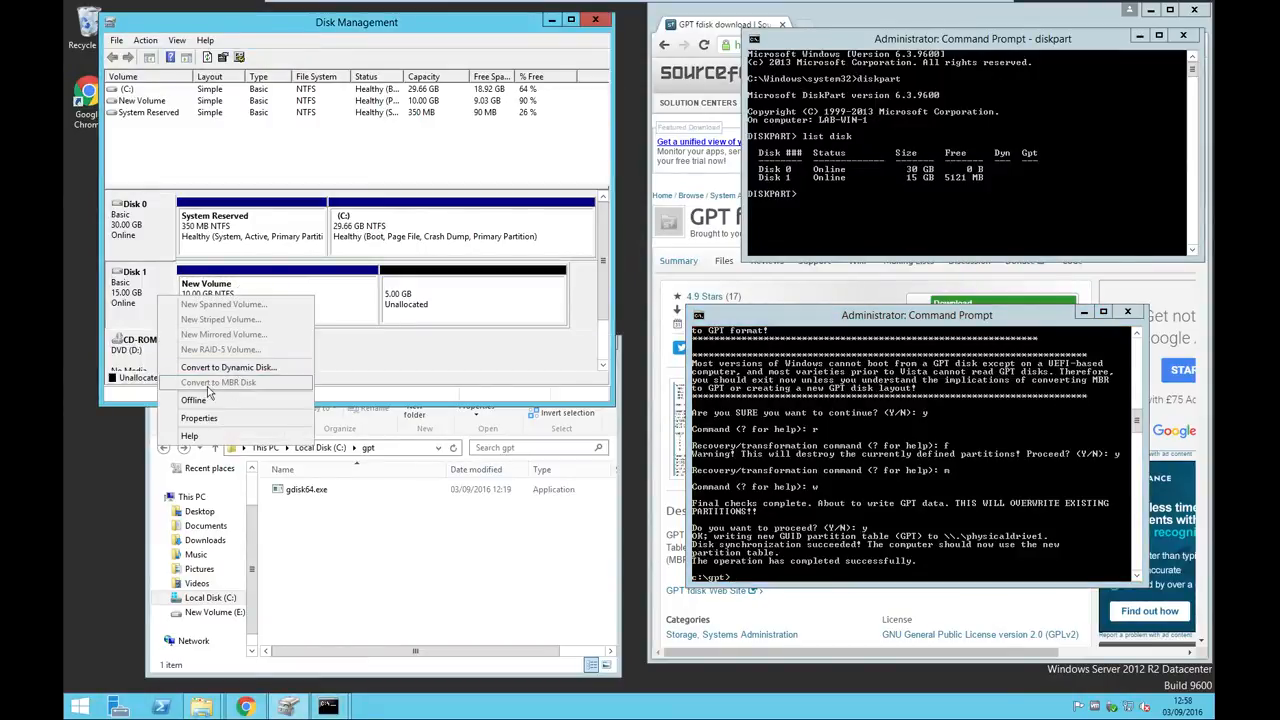
mouse_move(277, 385)
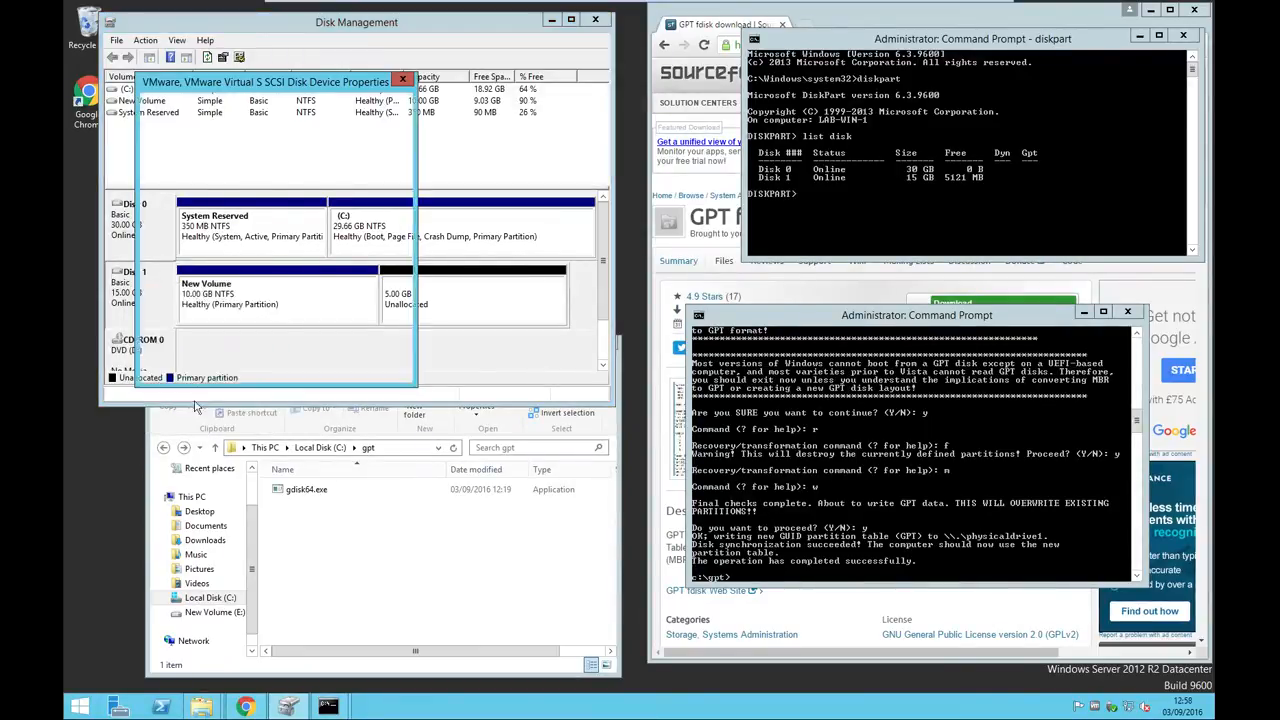
left_click(228, 105)
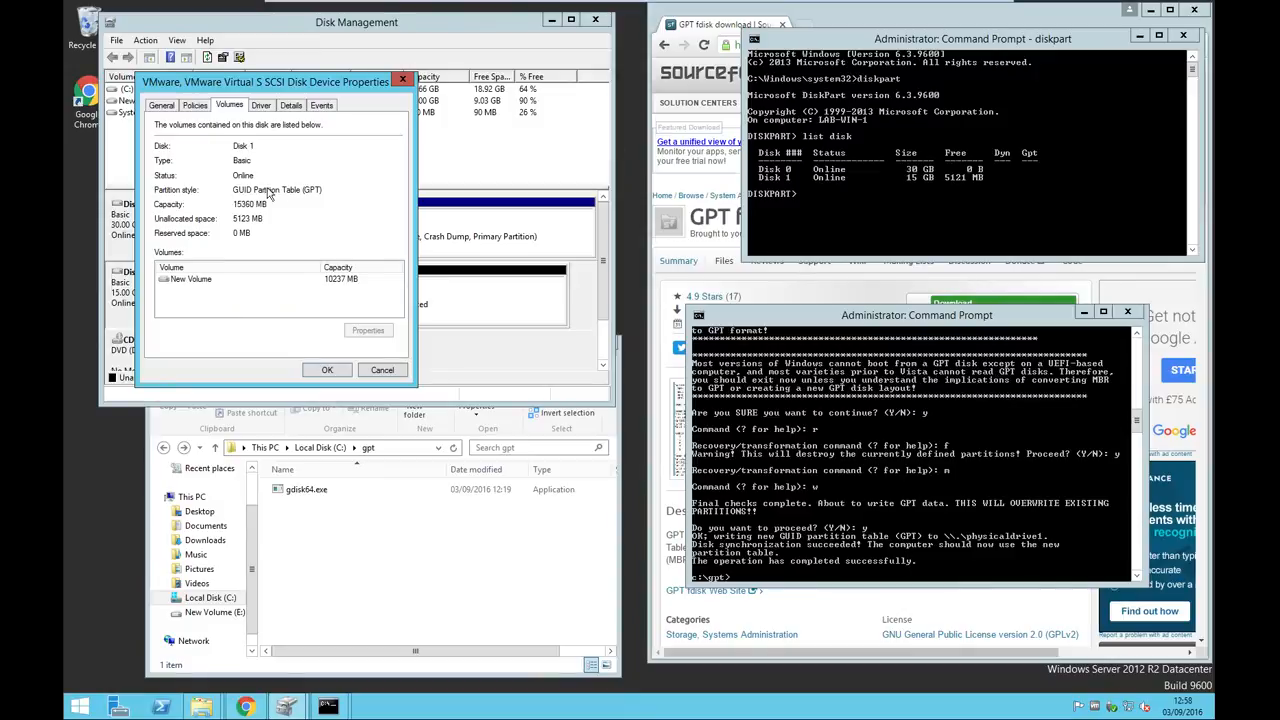
mouse_move(308, 196)
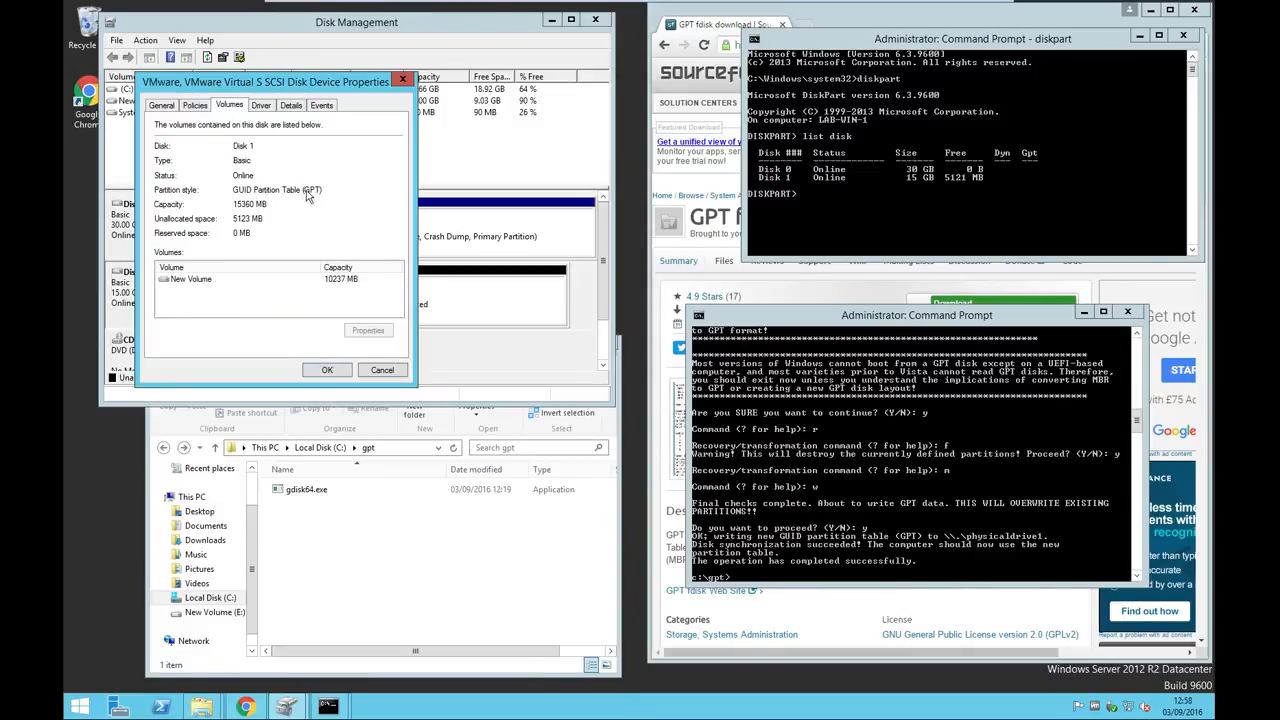
left_click(327, 369)
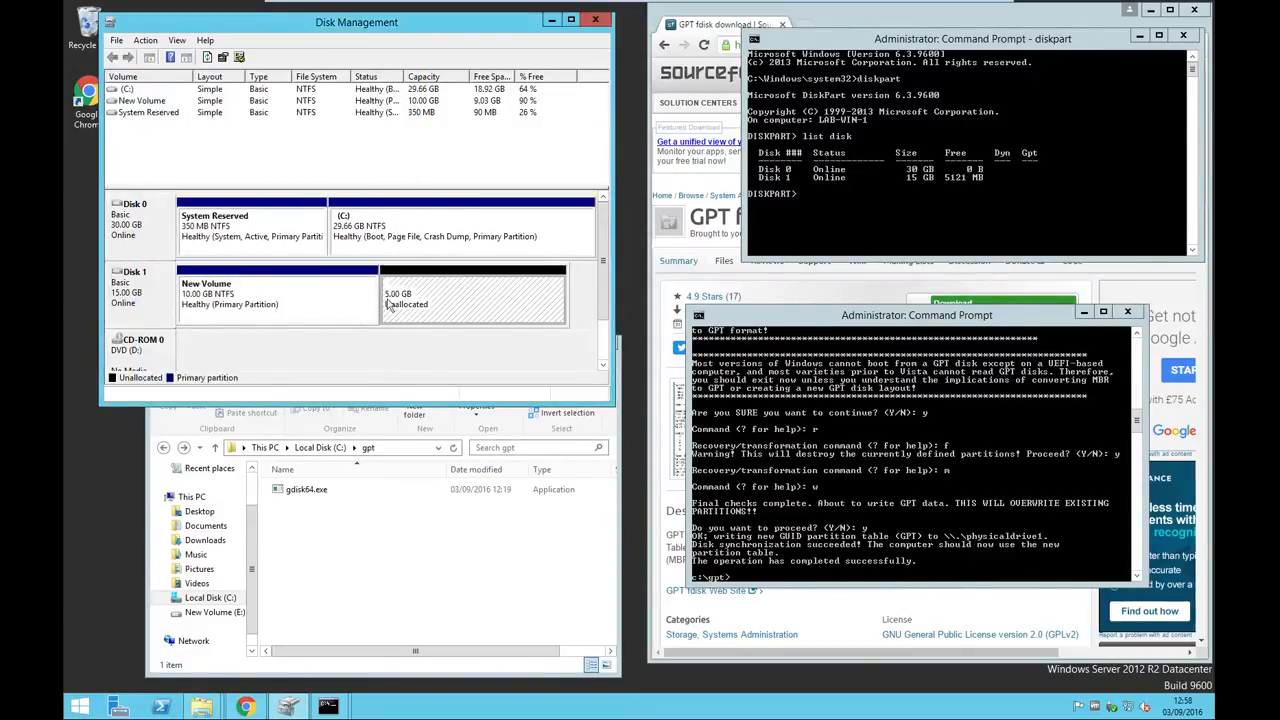
left_click(277, 297)
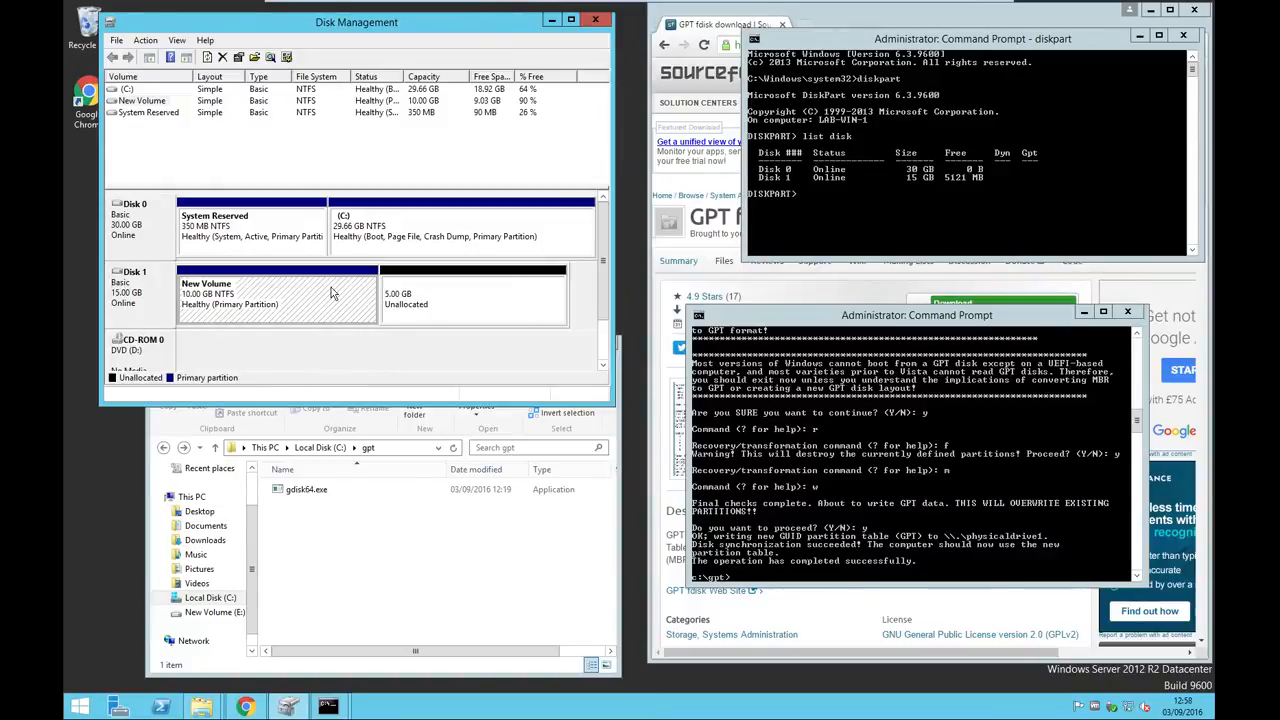
right_click(280, 290)
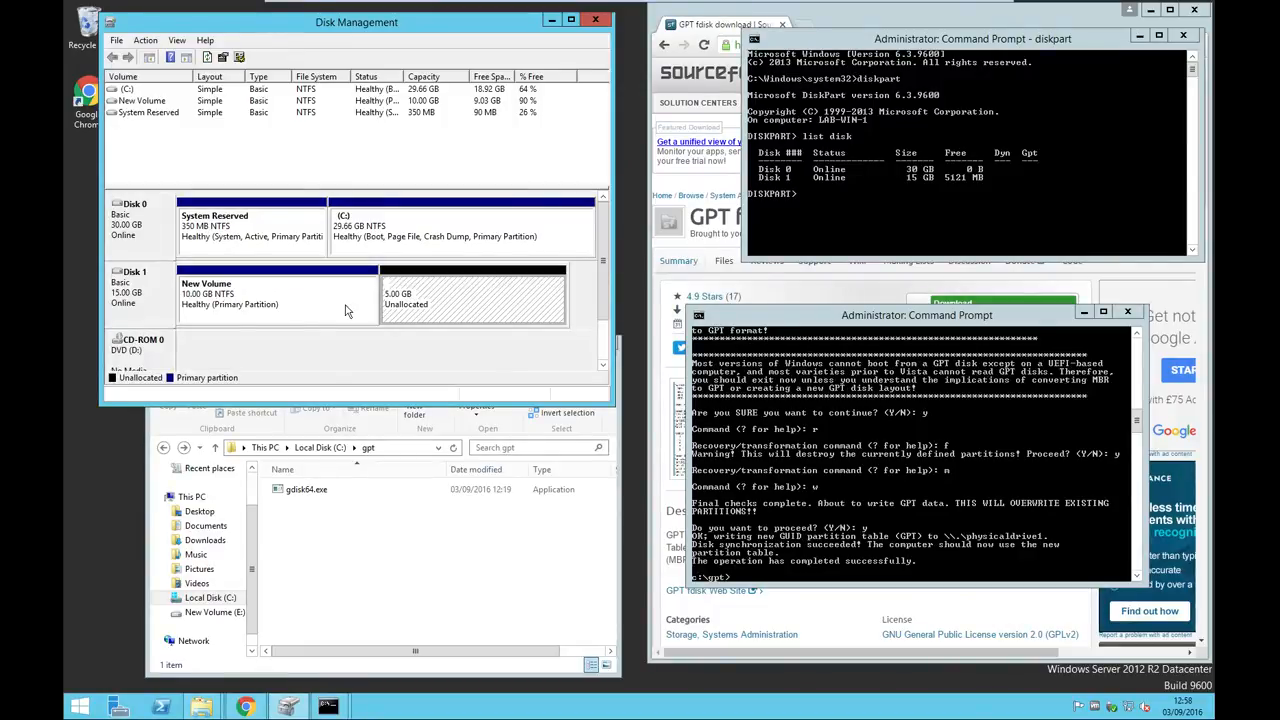
mouse_move(150, 301)
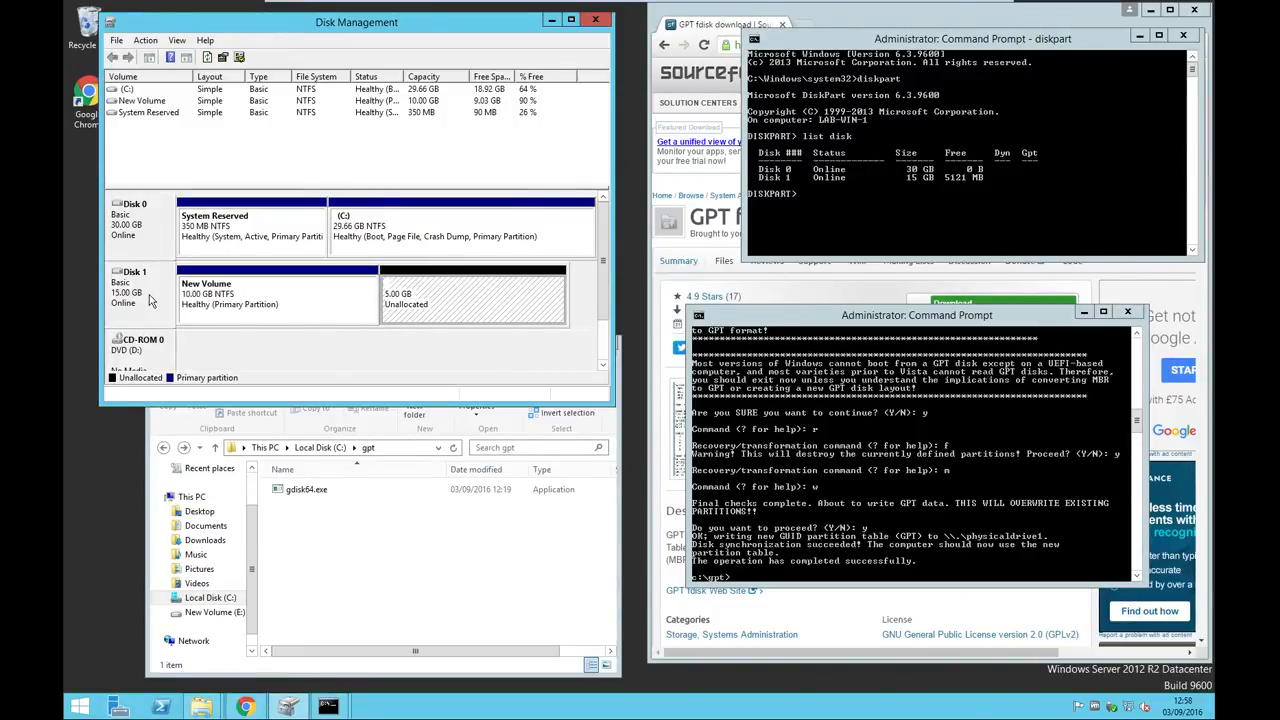
right_click(278, 290)
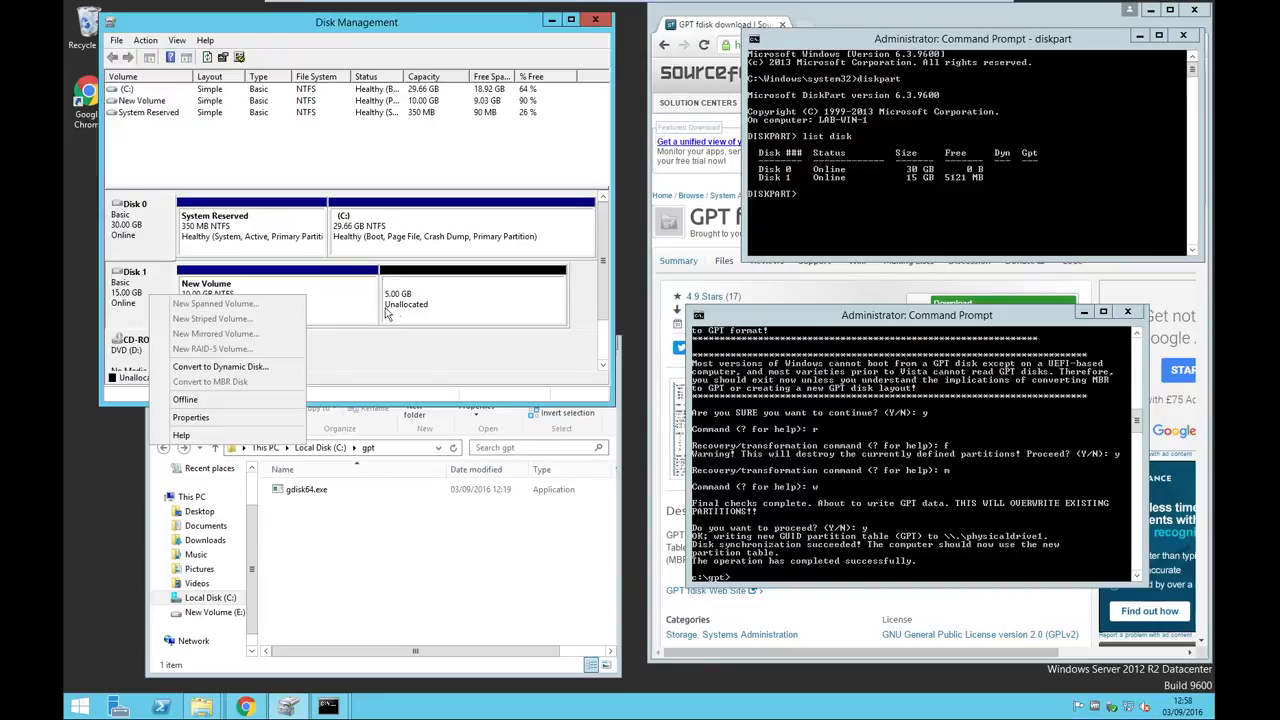
right_click(280, 290)
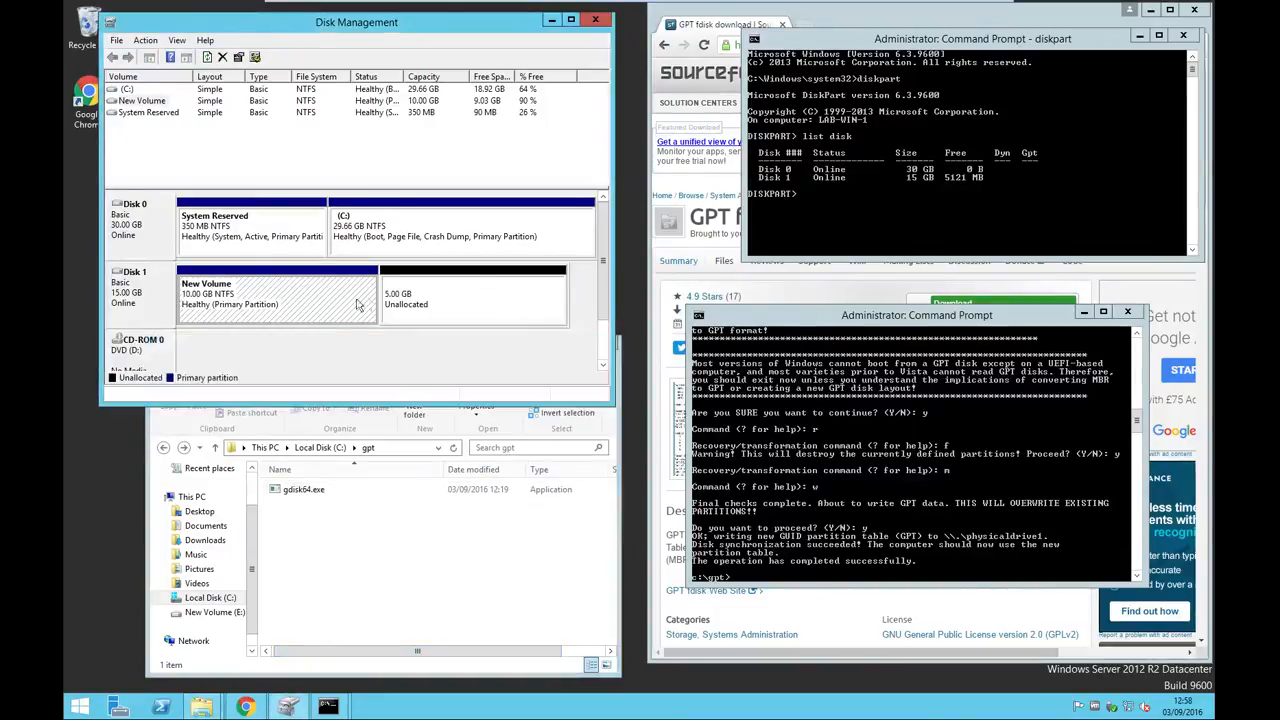
right_click(250, 295)
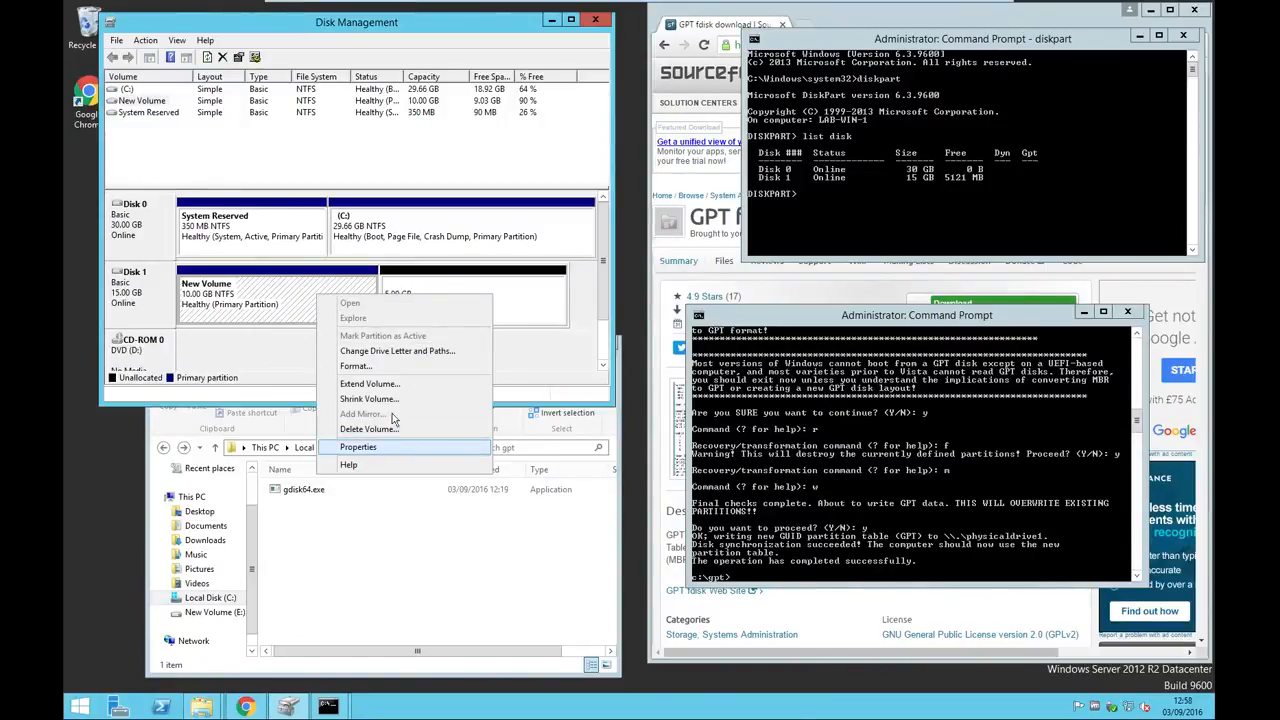
Step: Extend New Volume (E:) by the full 5120 MB so it spans 15 GB
left_click(369, 383)
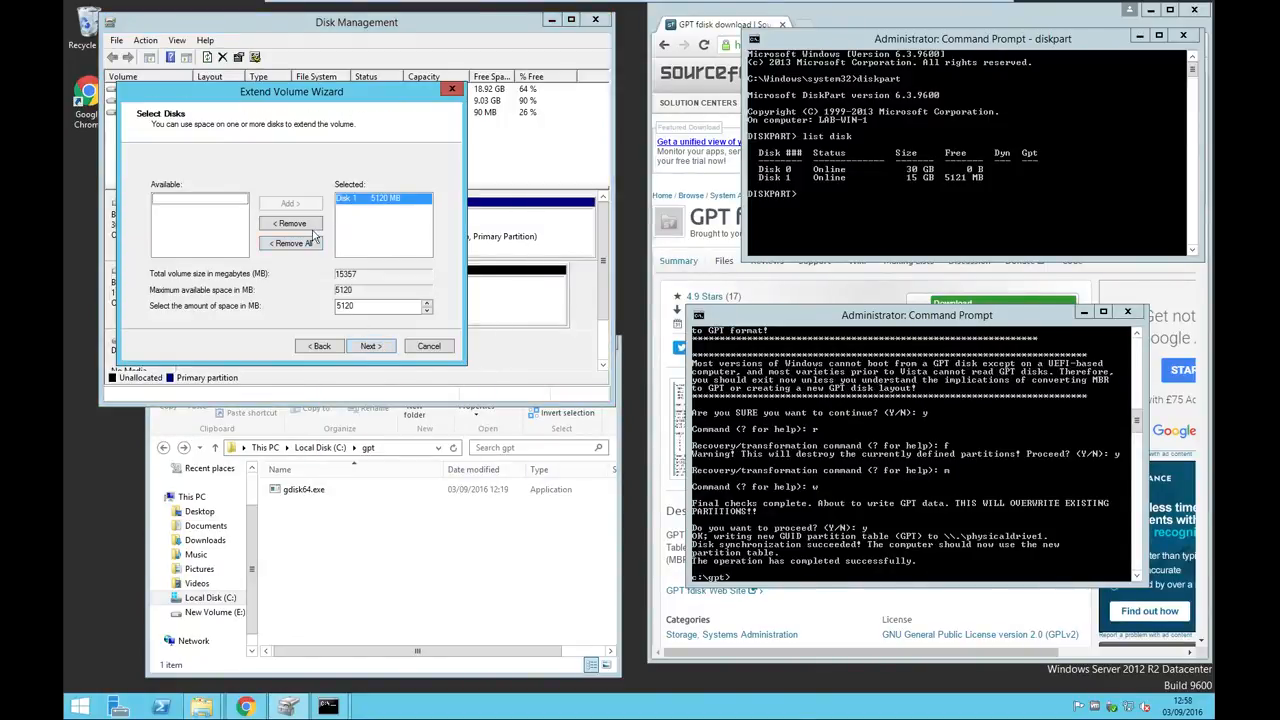
left_click(370, 345)
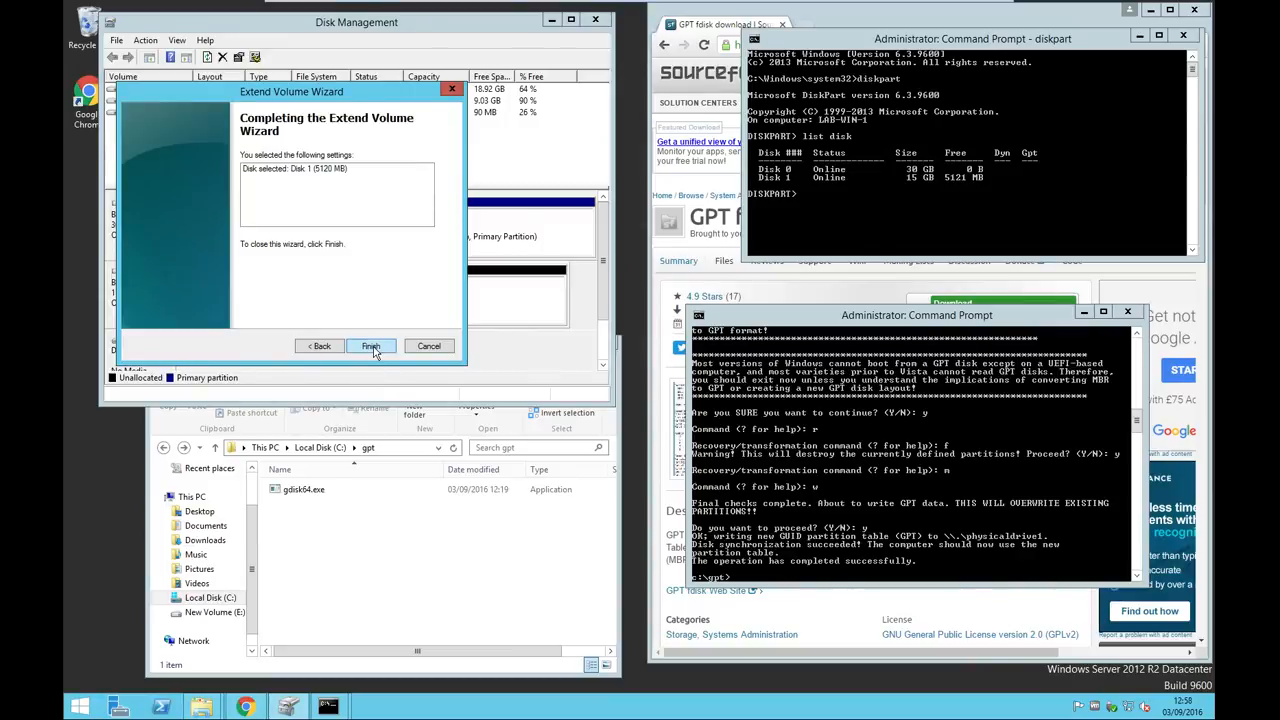
left_click(370, 346)
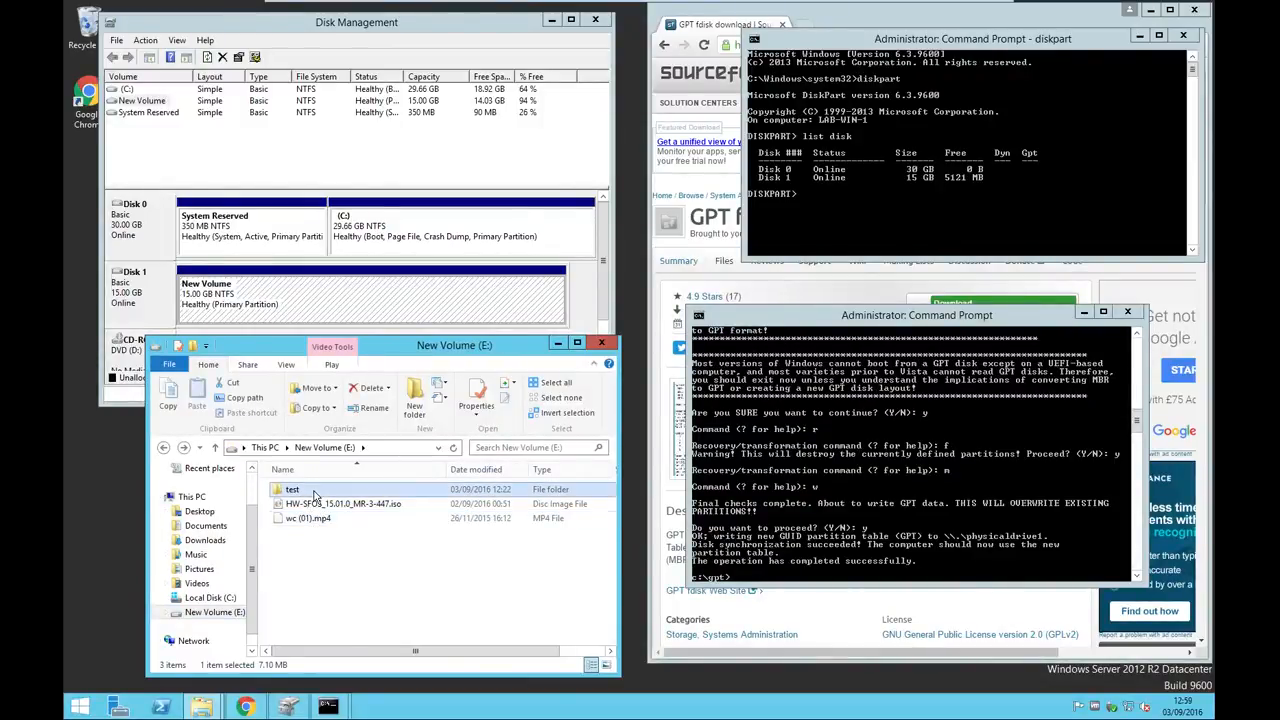
Step: Open the test folder on E: to confirm its files, then move the Command Prompt window higher
double_click(293, 489)
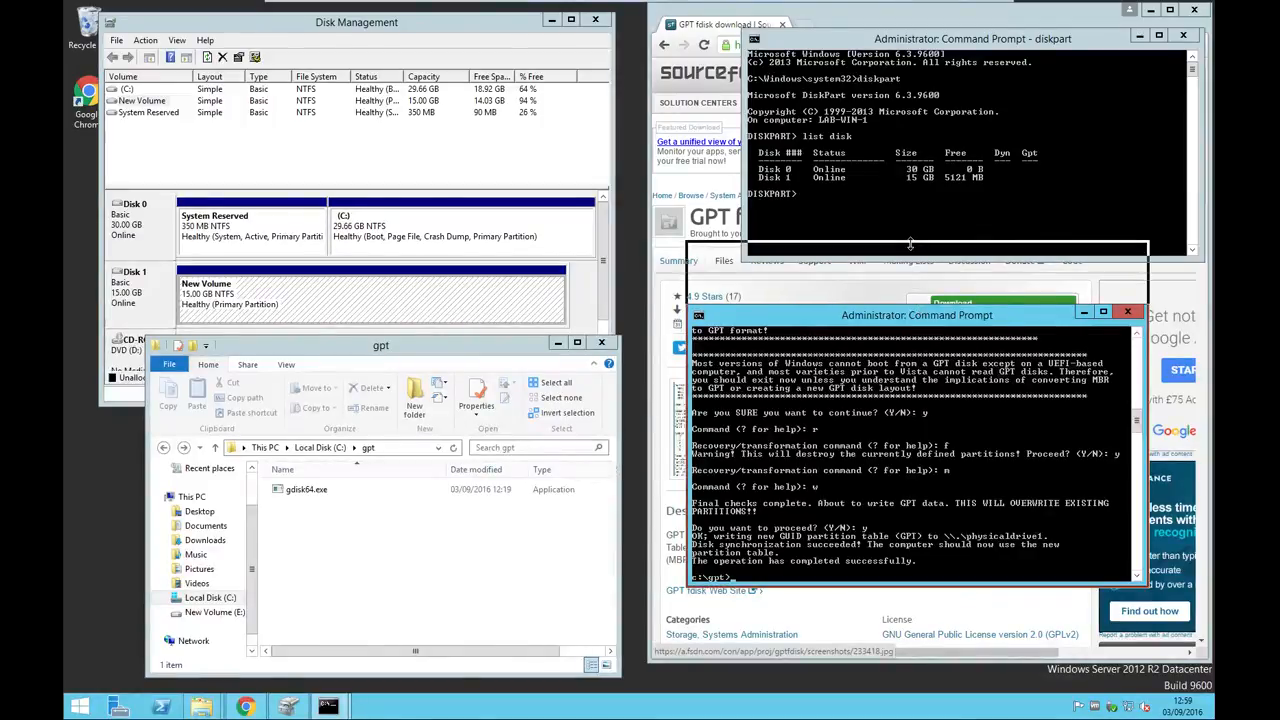
left_click_drag(917, 315, 917, 251)
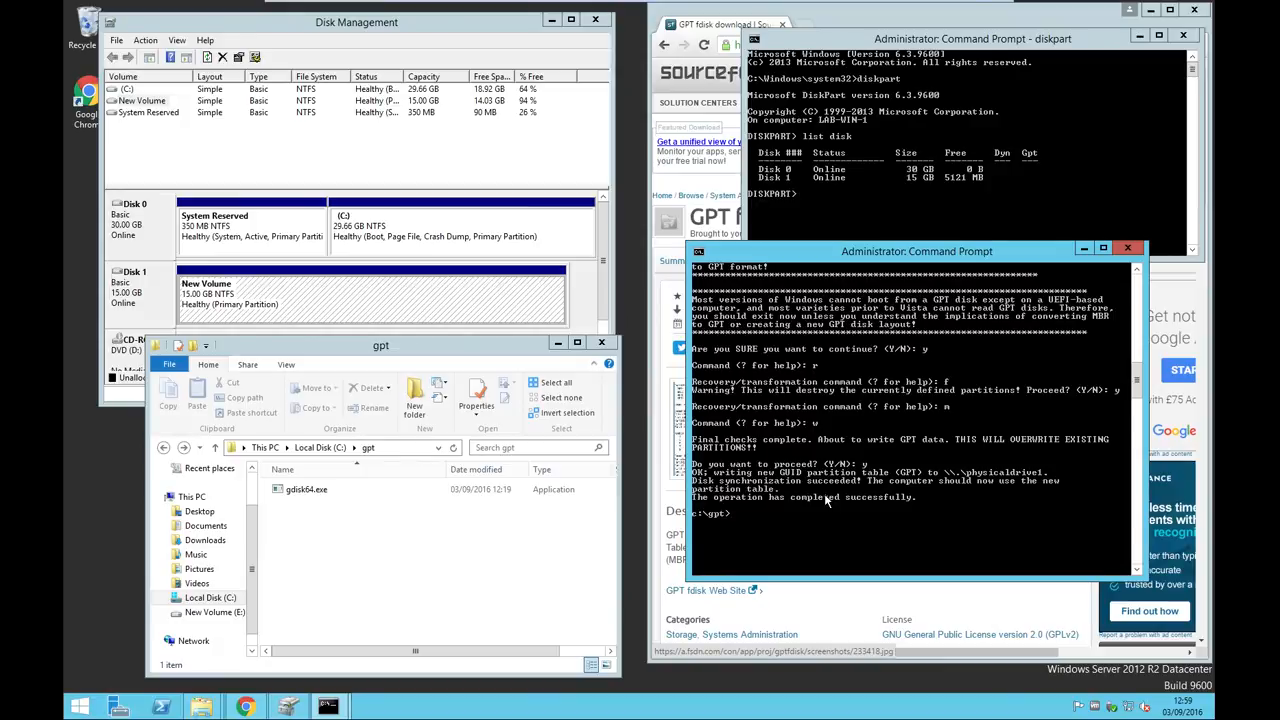
mouse_move(873, 372)
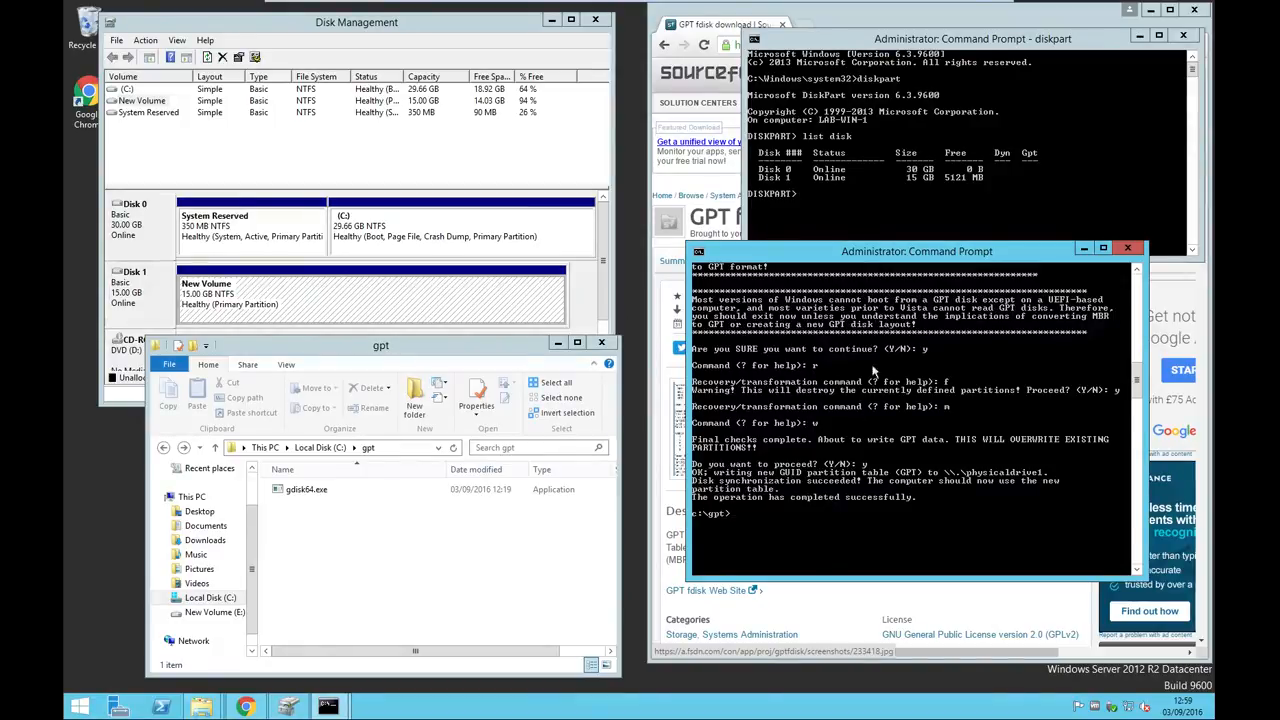